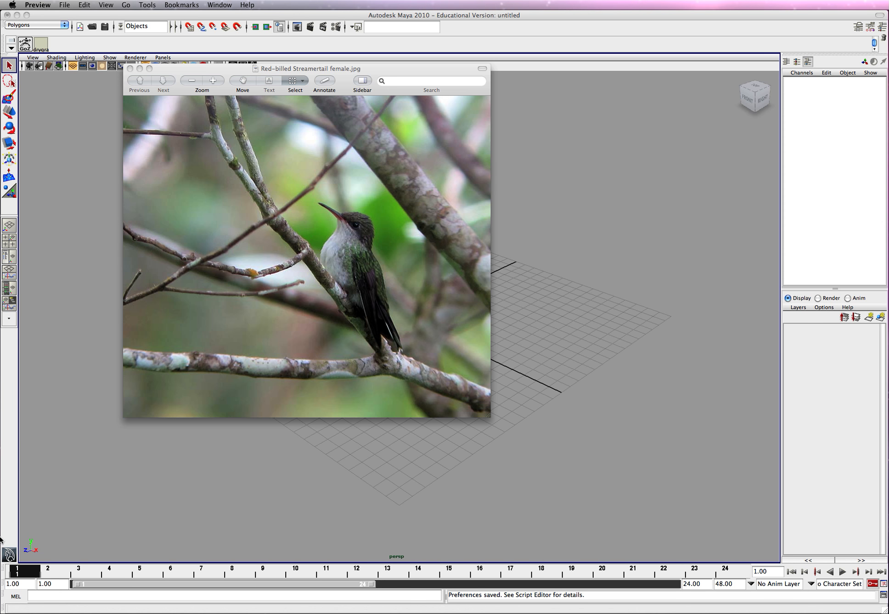
{"action": "mouse_move", "coordinate": [22, 293]}
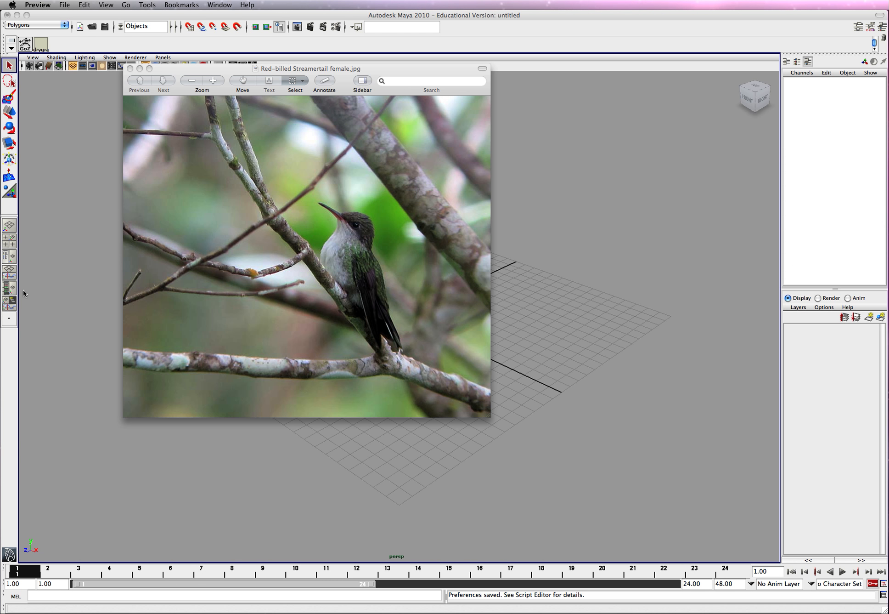
Step: Reposition the Preview photo window and bring the Photoshop document up behind it
{"action": "left_click_drag", "start_coordinate": [306, 68], "coordinate": [357, 84]}
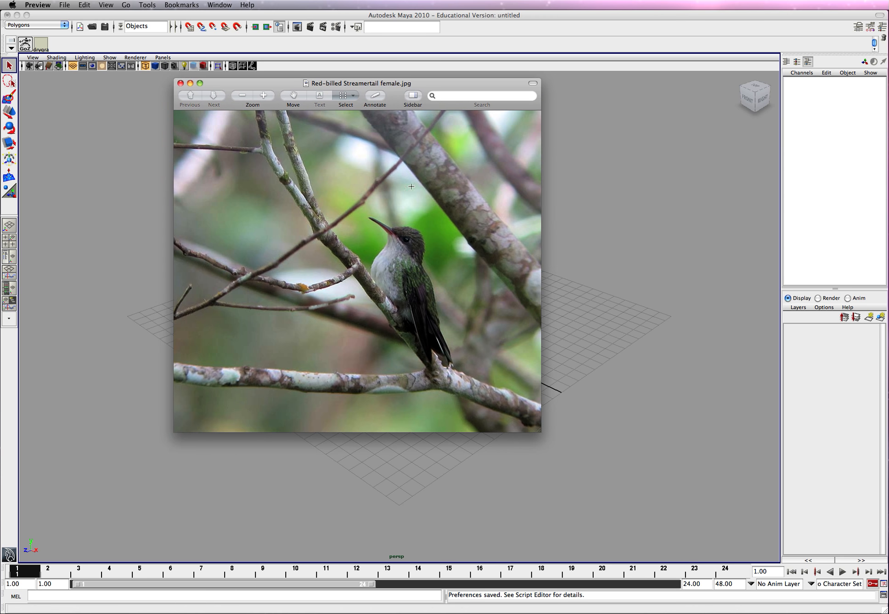
{"action": "mouse_move", "coordinate": [452, 389]}
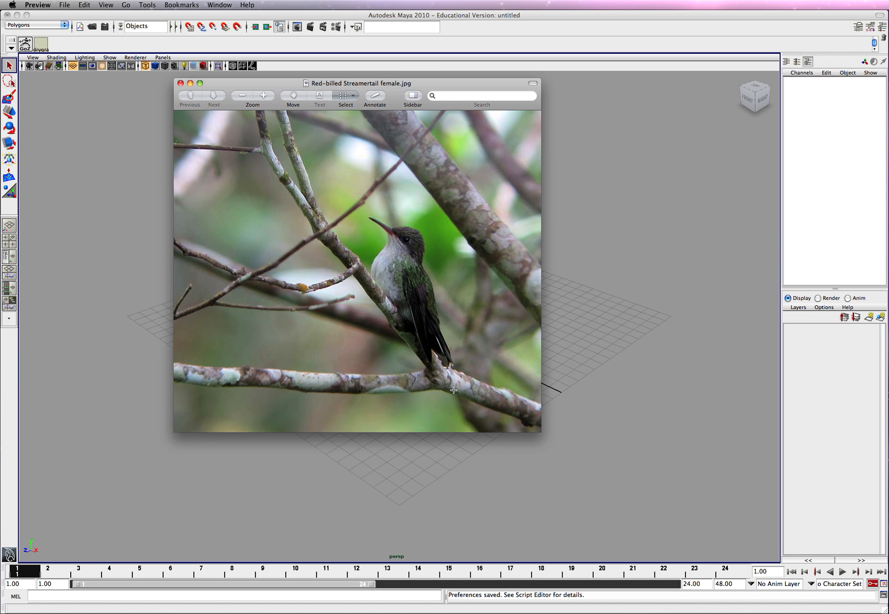
{"action": "mouse_move", "coordinate": [400, 319]}
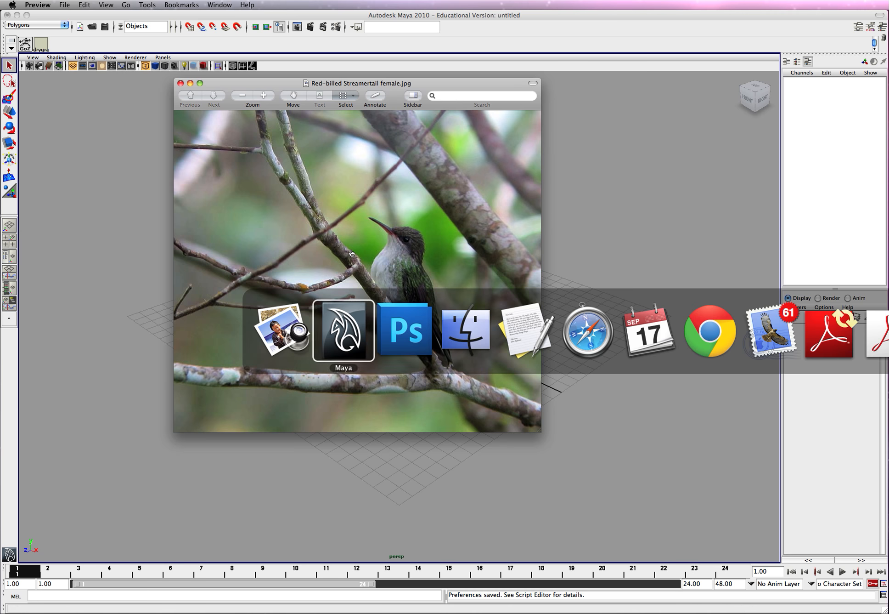
{"action": "left_click", "coordinate": [404, 329]}
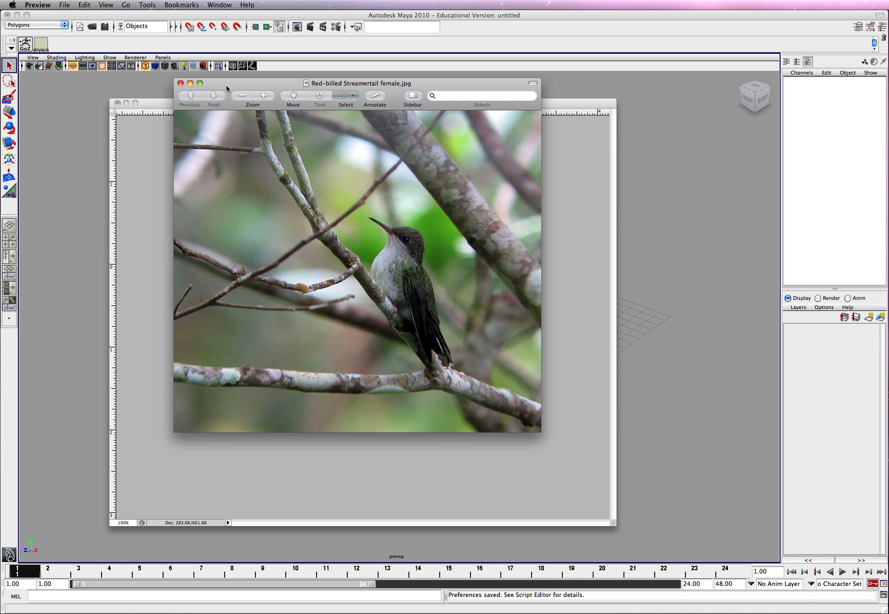
{"action": "mouse_move", "coordinate": [411, 298]}
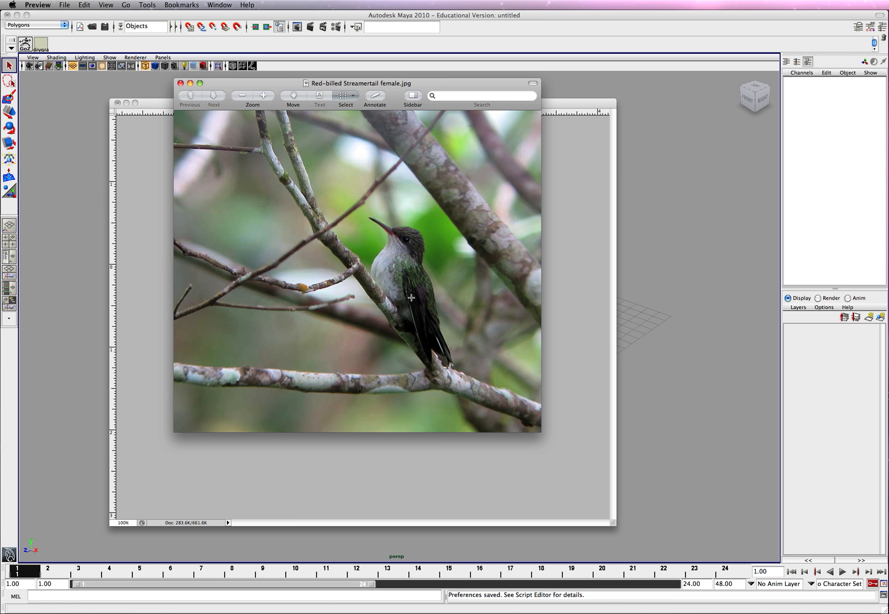
{"action": "mouse_move", "coordinate": [406, 334]}
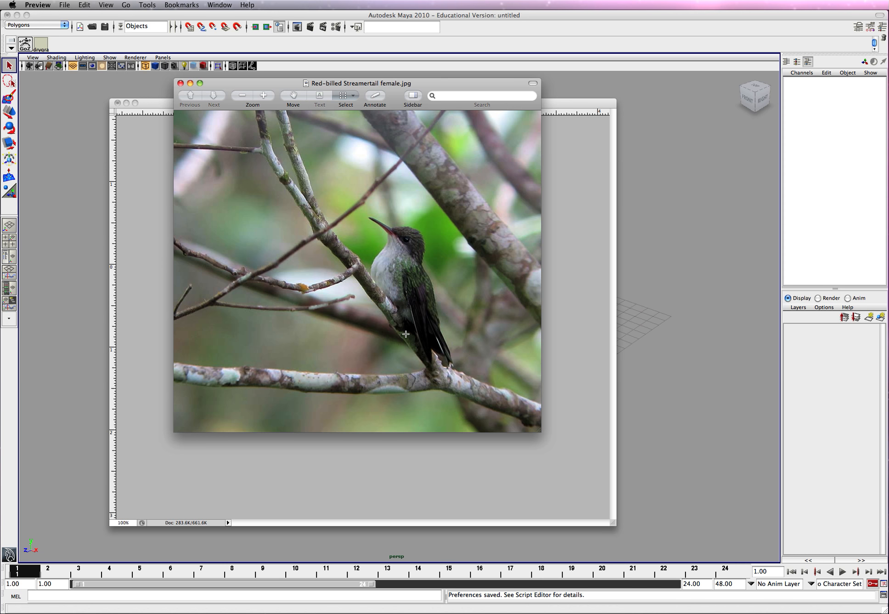
{"action": "mouse_move", "coordinate": [400, 332]}
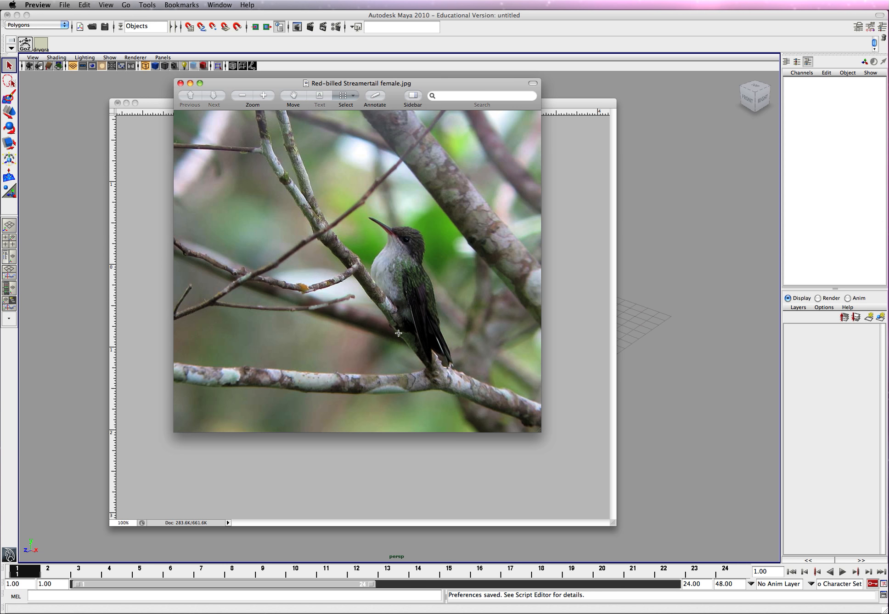
{"action": "mouse_move", "coordinate": [393, 331]}
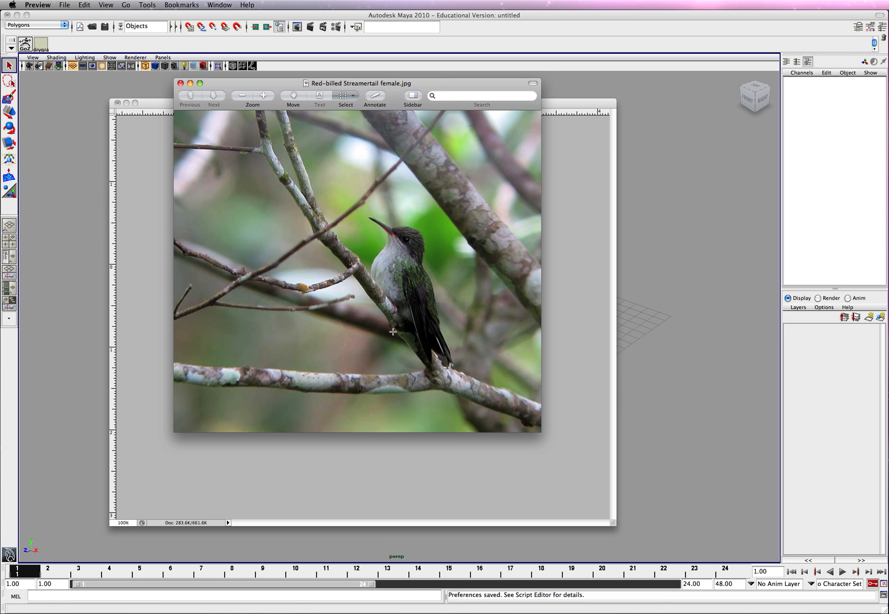
{"action": "mouse_move", "coordinate": [398, 328]}
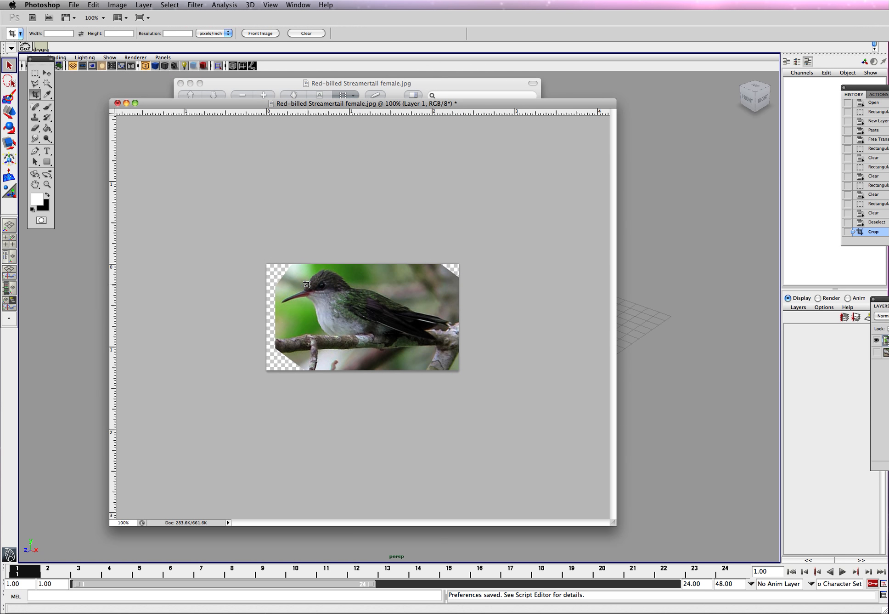
{"action": "mouse_move", "coordinate": [359, 316]}
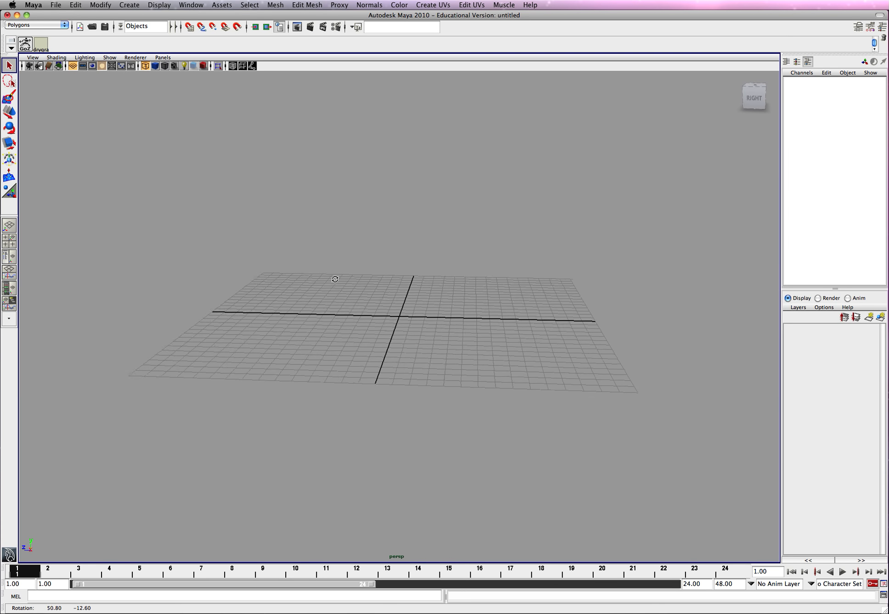
Step: Import crop.jpg from the Desktop as the front-view image plane
{"action": "left_click_drag", "start_coordinate": [335, 278], "coordinate": [367, 293]}
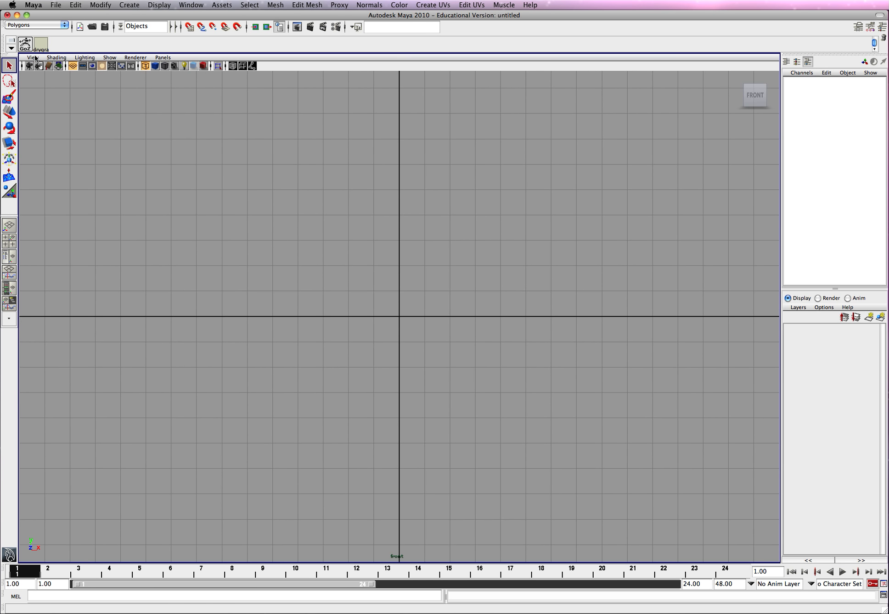
{"action": "left_click", "coordinate": [32, 57]}
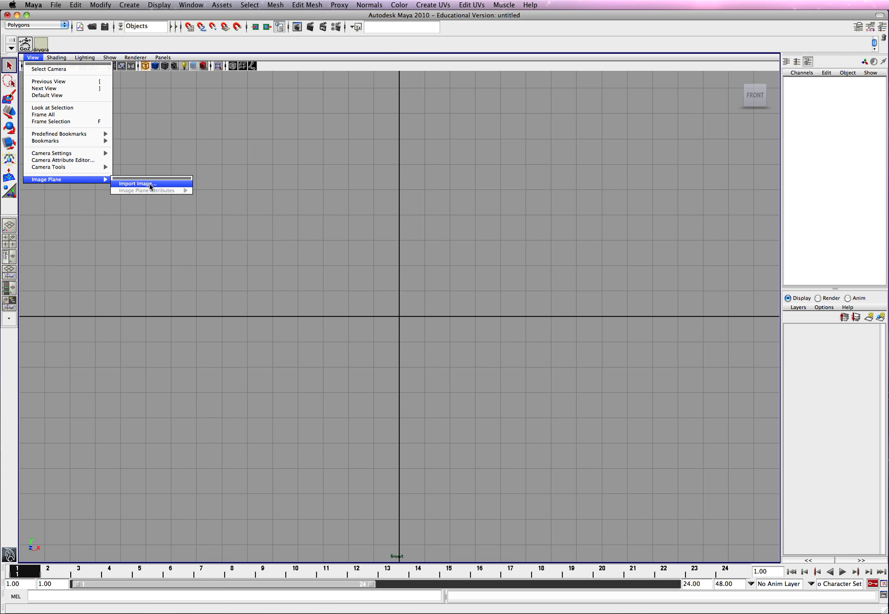
{"action": "left_click", "coordinate": [135, 183]}
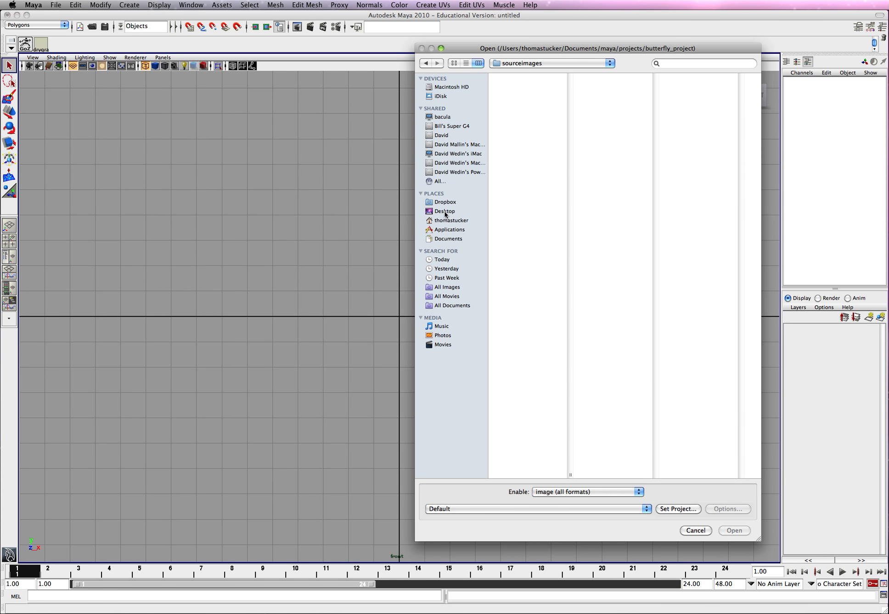
{"action": "left_click", "coordinate": [445, 210]}
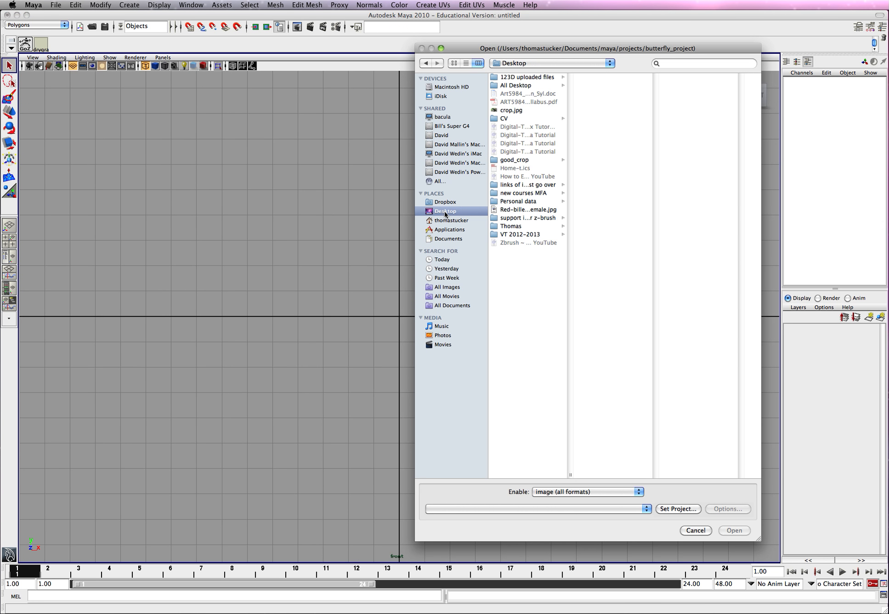
{"action": "mouse_move", "coordinate": [502, 127]}
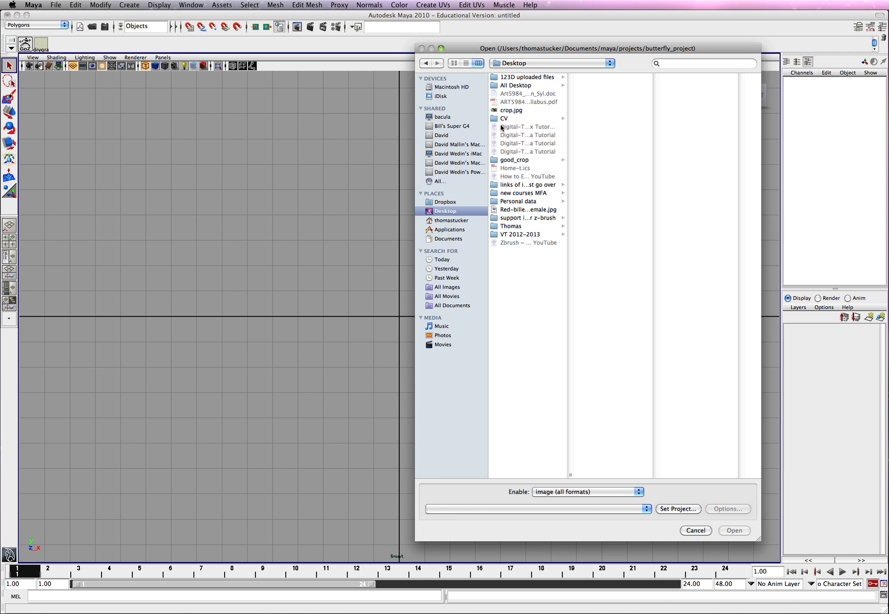
{"action": "left_click", "coordinate": [511, 111]}
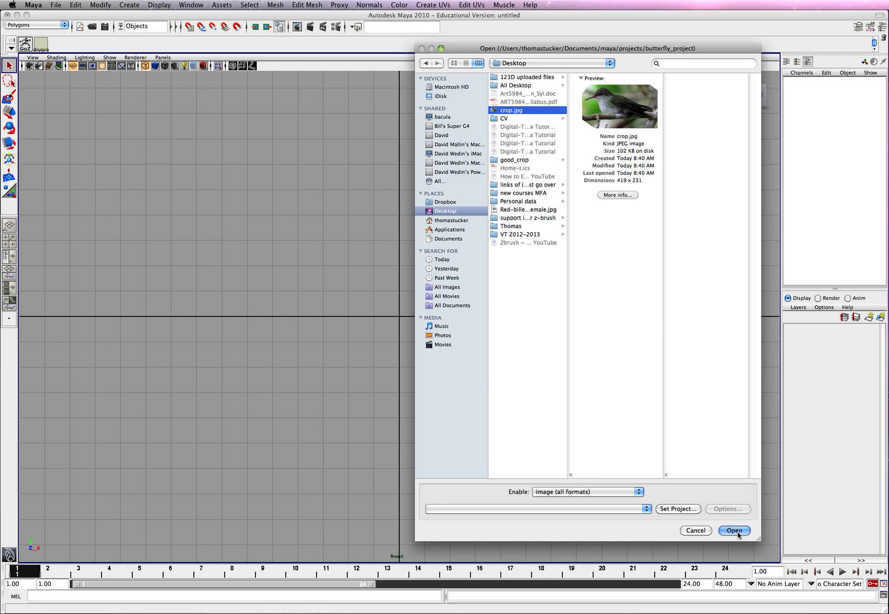
{"action": "left_click", "coordinate": [734, 530]}
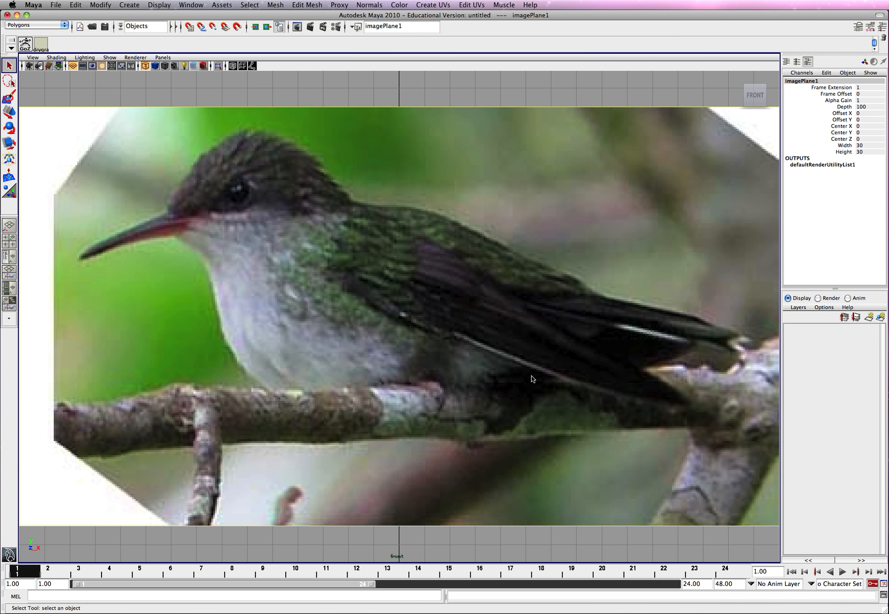
{"action": "mouse_move", "coordinate": [553, 366]}
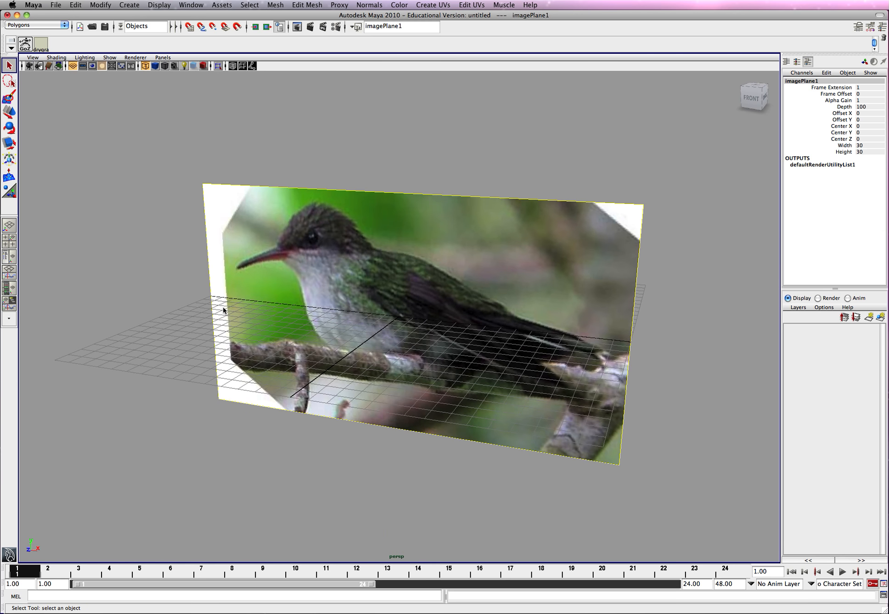
Step: Create a polygon cube and move it over the bird's belly
{"action": "left_click", "coordinate": [130, 5]}
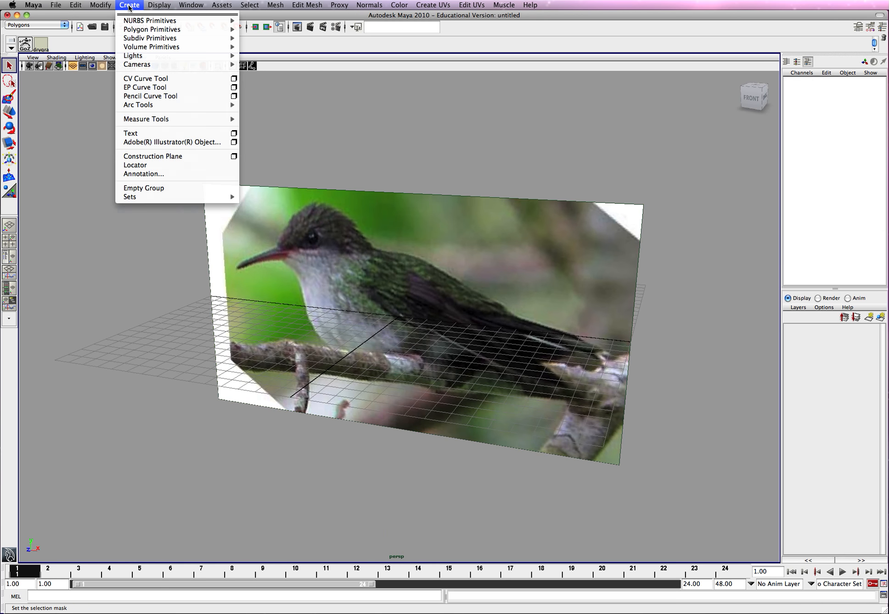
{"action": "mouse_move", "coordinate": [151, 29]}
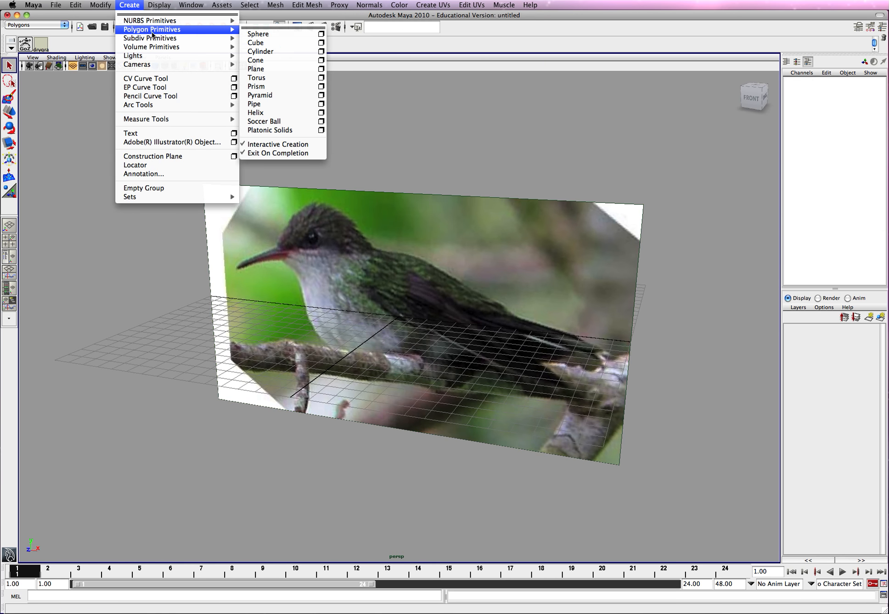
{"action": "left_click", "coordinate": [256, 42]}
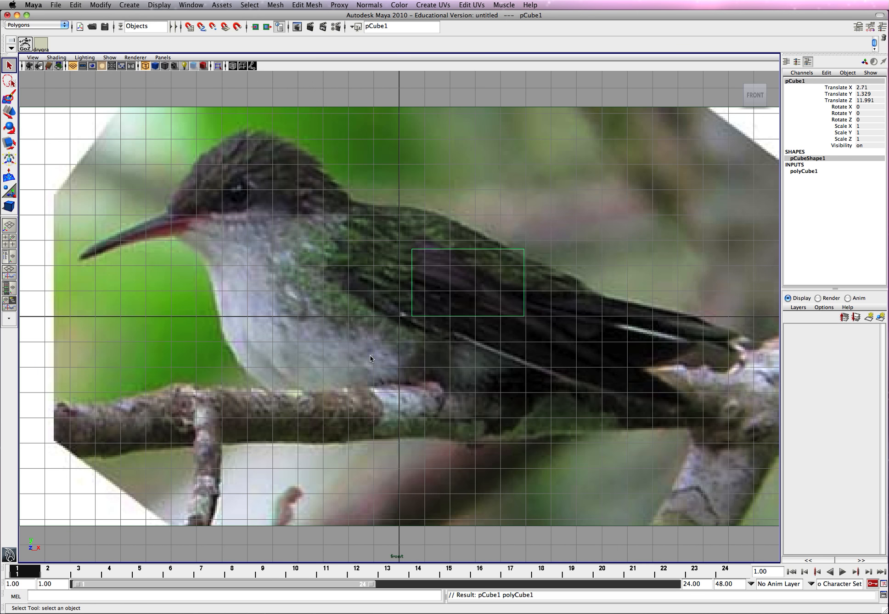
{"action": "left_click", "coordinate": [9, 98]}
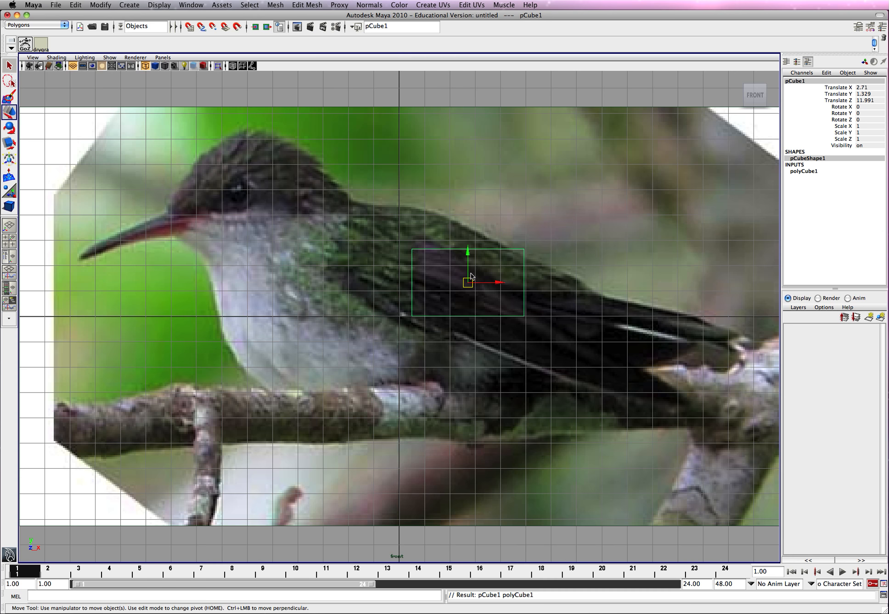
{"action": "left_click_drag", "start_coordinate": [467, 282], "coordinate": [415, 339]}
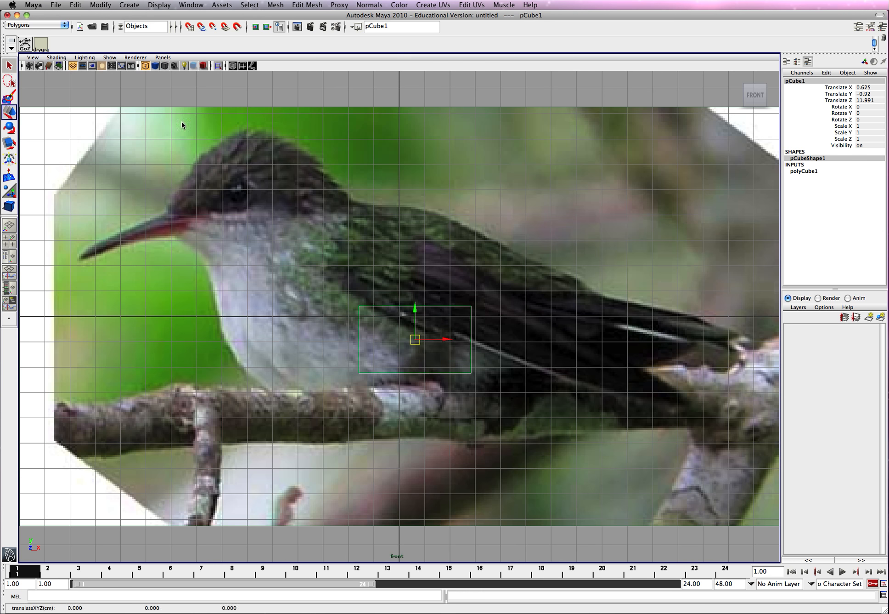
Step: Hide the viewport grid and stretch the cube into a tall thin box
{"action": "left_click", "coordinate": [109, 57]}
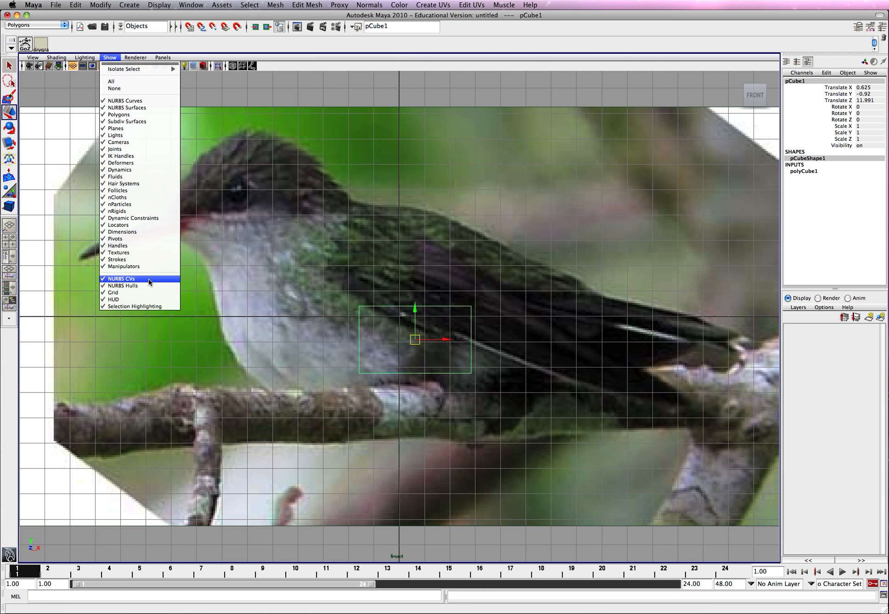
{"action": "left_click", "coordinate": [112, 292]}
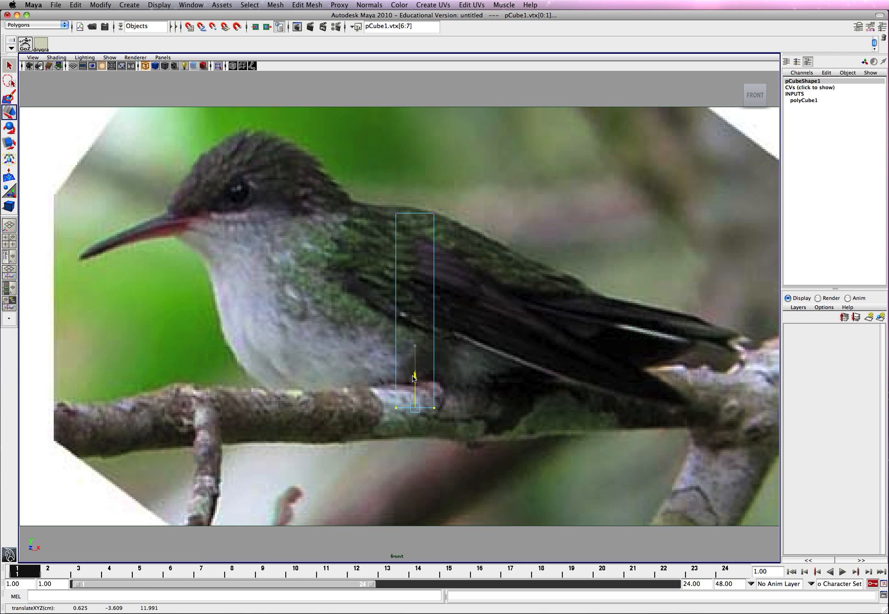
{"action": "left_click_drag", "start_coordinate": [413, 374], "coordinate": [414, 378]}
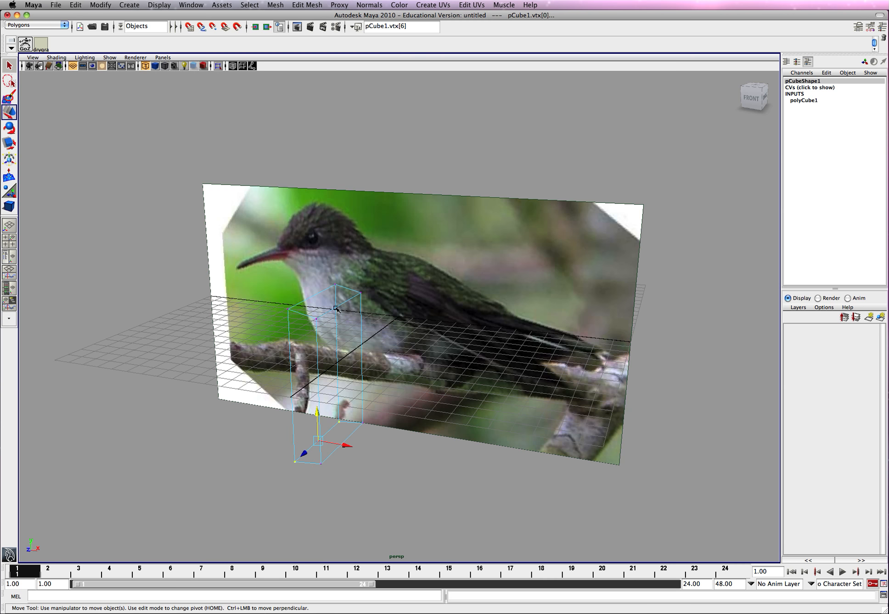
{"action": "mouse_move", "coordinate": [272, 338]}
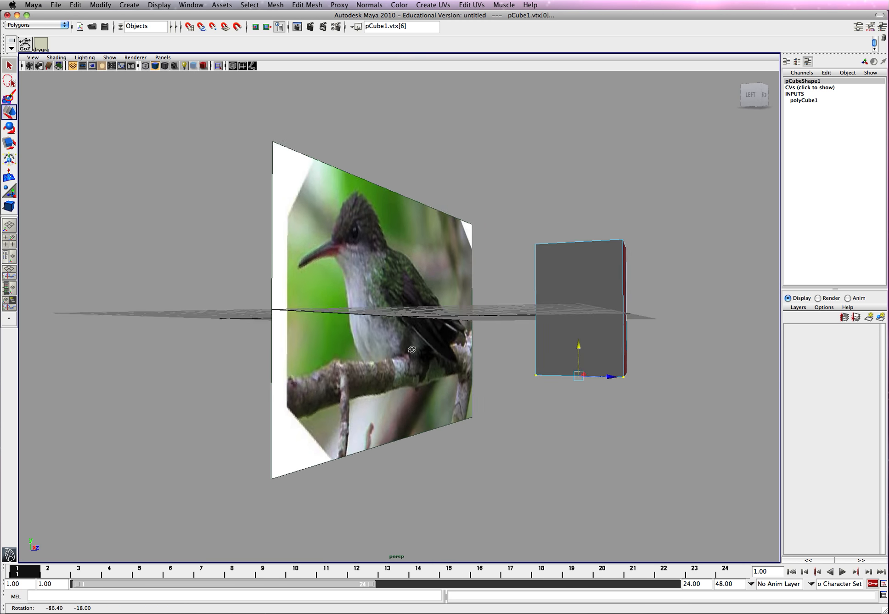
{"action": "key", "text": "space"}
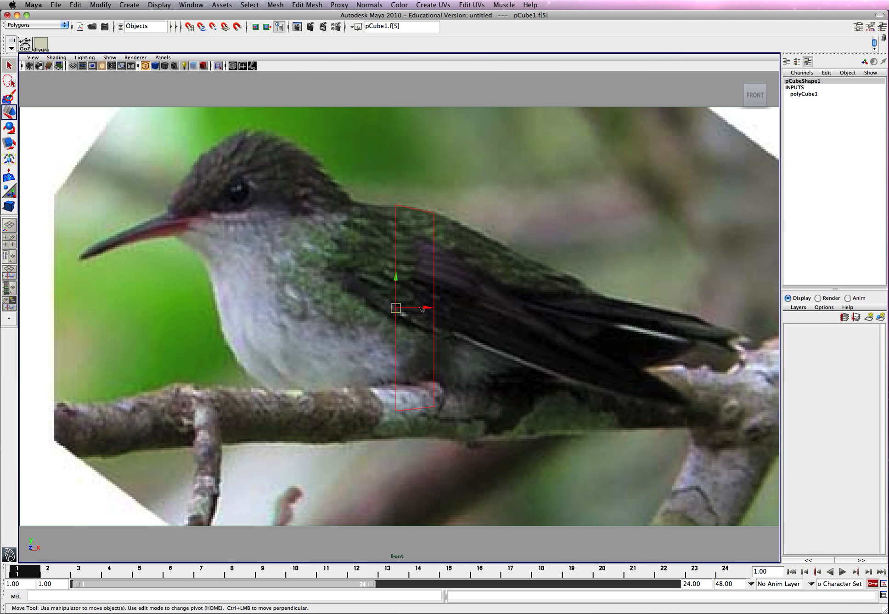
Step: Extrude the front face and tilt its corners forward along the neck and chest
{"action": "left_click", "coordinate": [306, 5]}
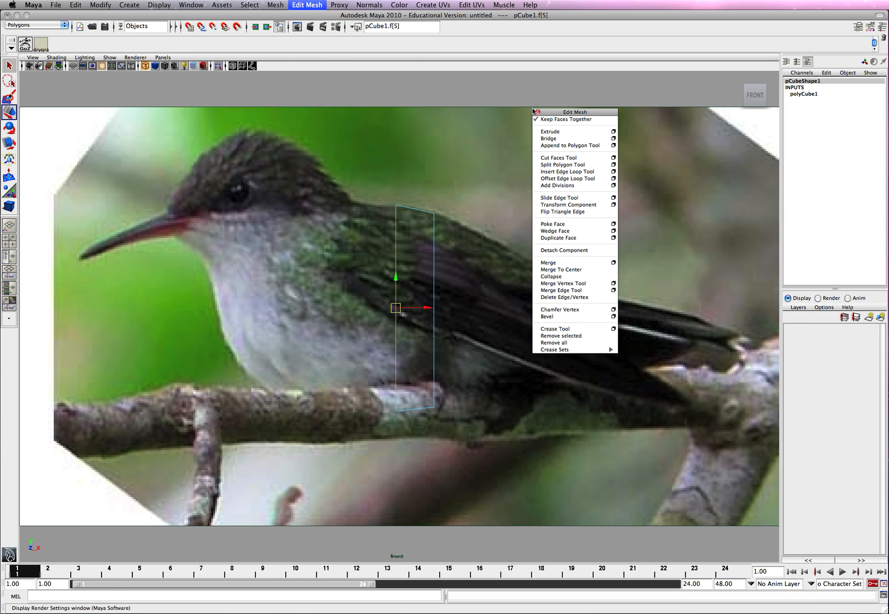
{"action": "left_click", "coordinate": [550, 131]}
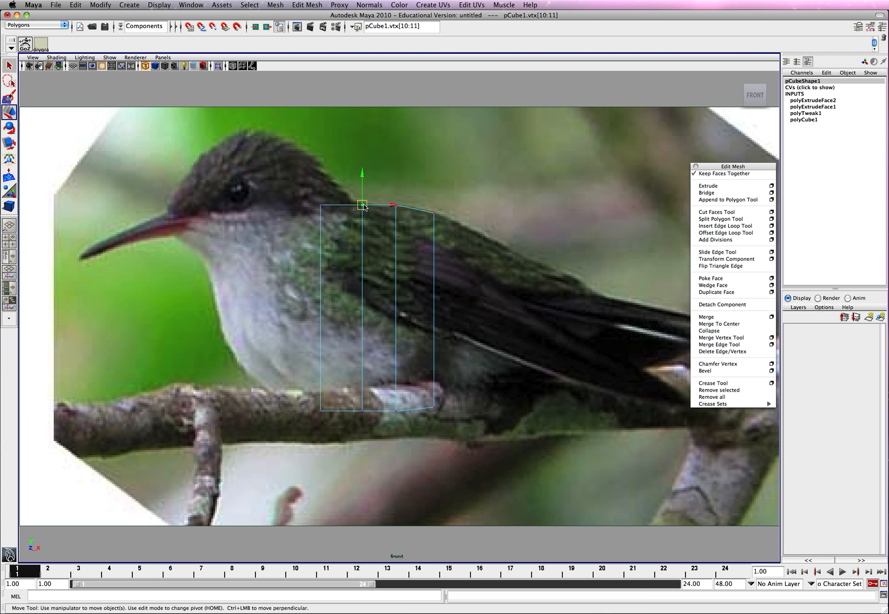
{"action": "left_click_drag", "start_coordinate": [363, 205], "coordinate": [323, 205]}
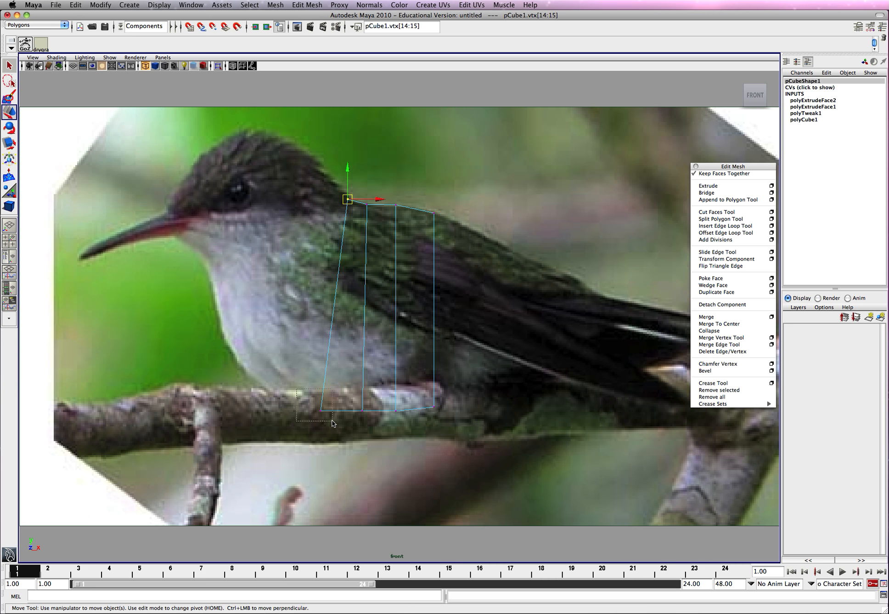
{"action": "left_click_drag", "start_coordinate": [348, 199], "coordinate": [288, 397]}
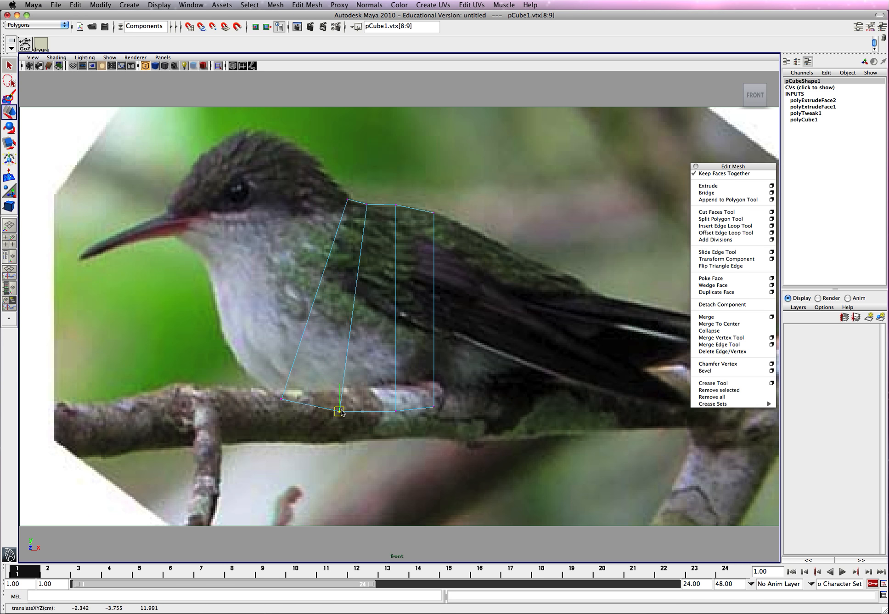
{"action": "left_click_drag", "start_coordinate": [340, 411], "coordinate": [339, 413]}
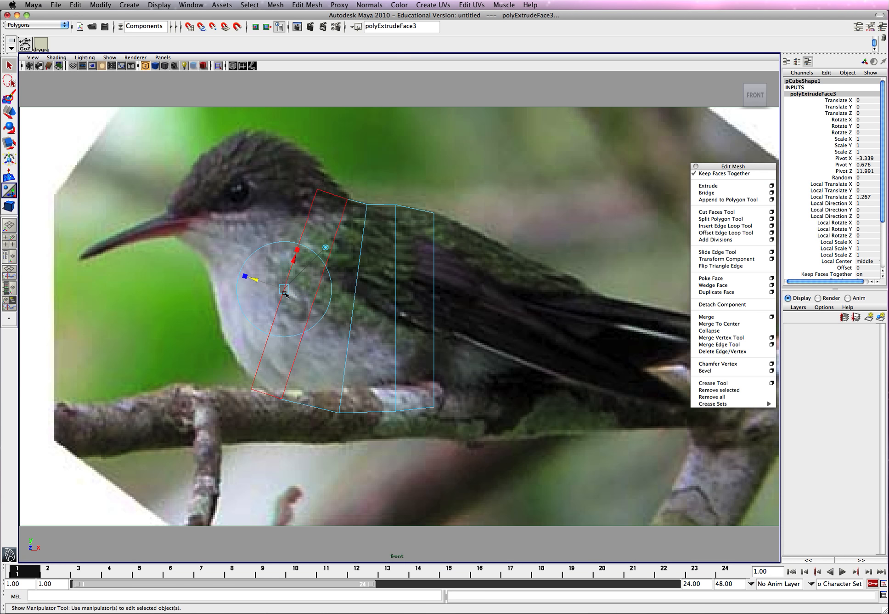
Step: Push the extruded section over the breast and extrude another toward the throat
{"action": "left_click_drag", "start_coordinate": [286, 295], "coordinate": [301, 334]}
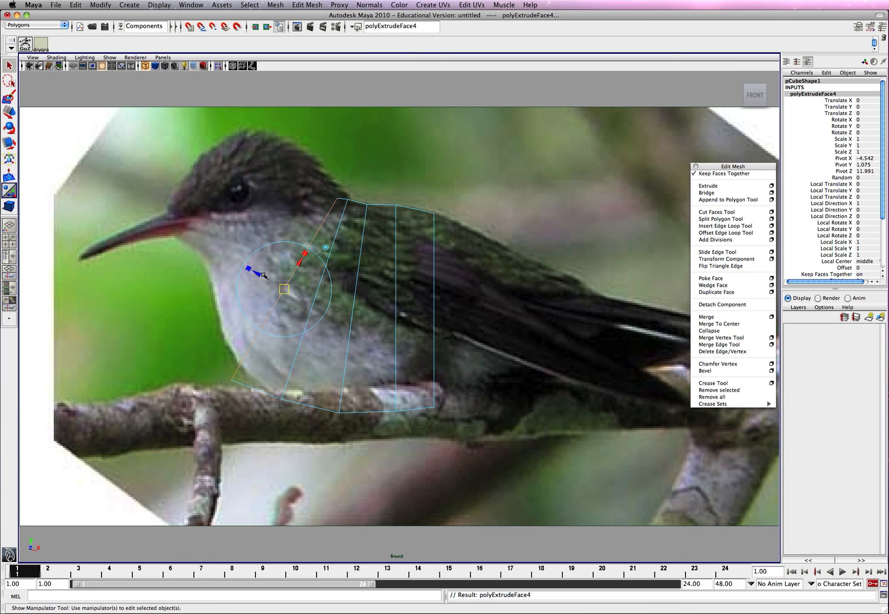
{"action": "left_click_drag", "start_coordinate": [278, 261], "coordinate": [248, 315]}
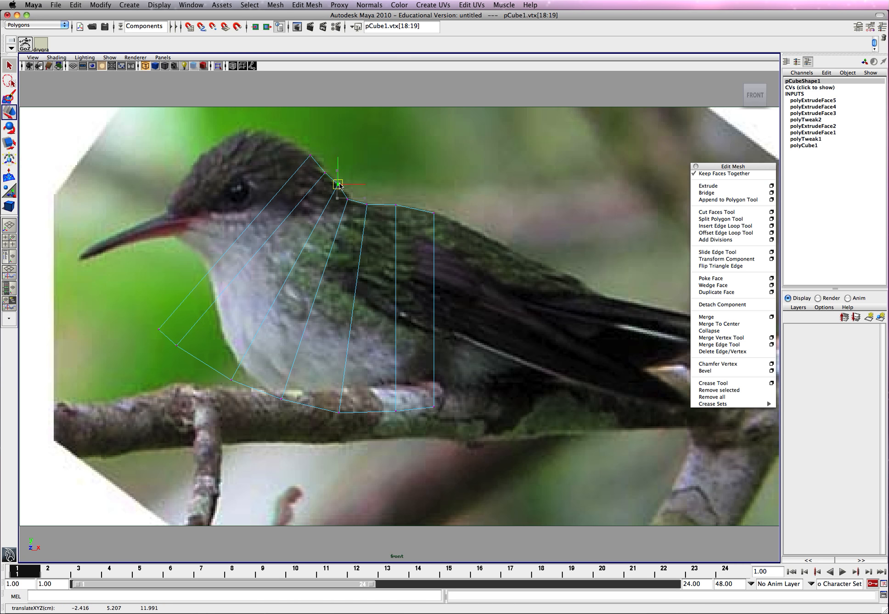
Step: Fit the head, neck, chest, throat and crown vertices to the bird's outline
{"action": "left_click_drag", "start_coordinate": [338, 184], "coordinate": [345, 198]}
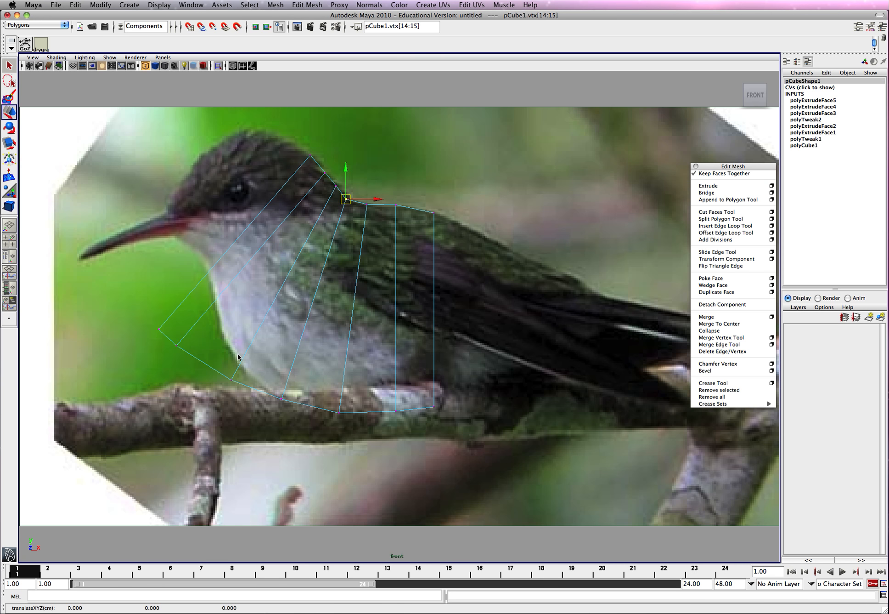
{"action": "left_click_drag", "start_coordinate": [347, 200], "coordinate": [241, 371]}
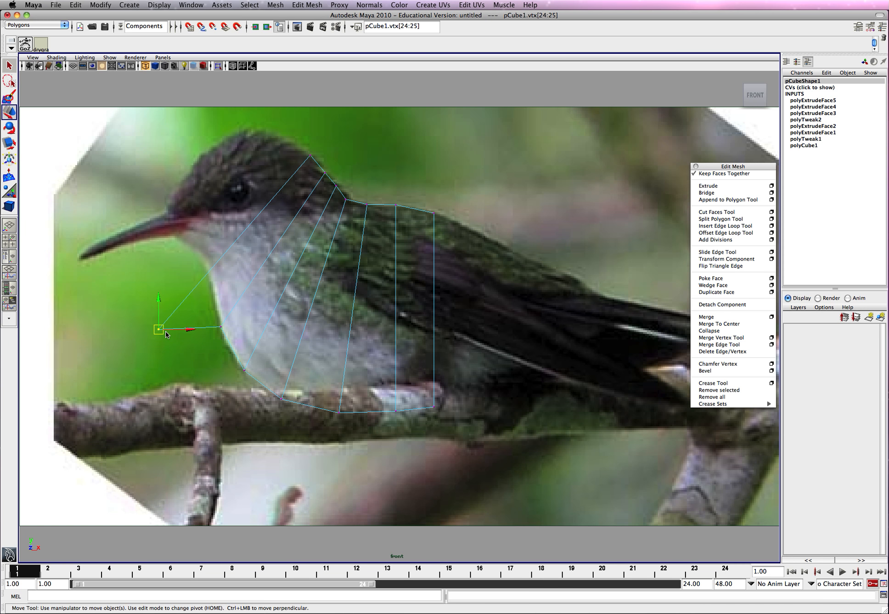
{"action": "left_click_drag", "start_coordinate": [161, 329], "coordinate": [193, 299]}
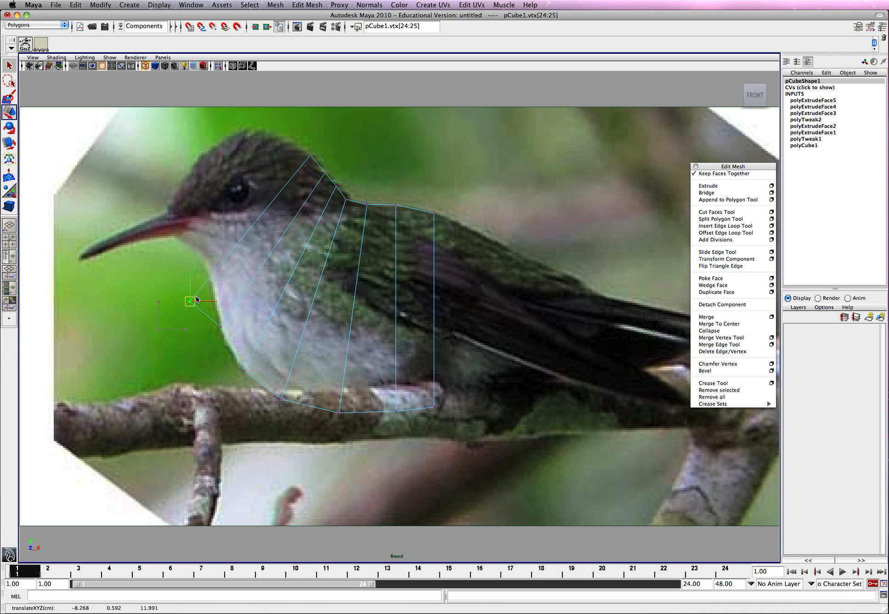
{"action": "left_click_drag", "start_coordinate": [196, 299], "coordinate": [216, 288]}
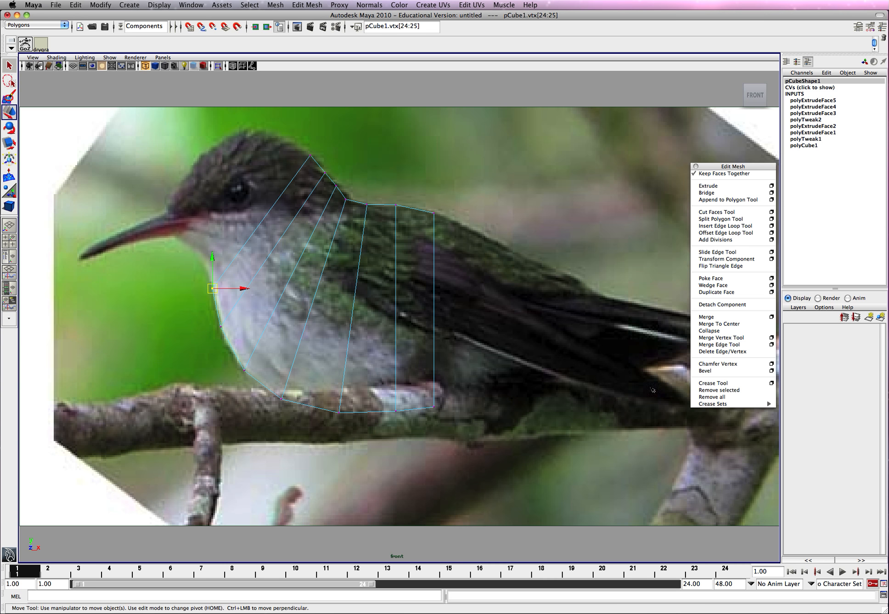
{"action": "mouse_move", "coordinate": [315, 185]}
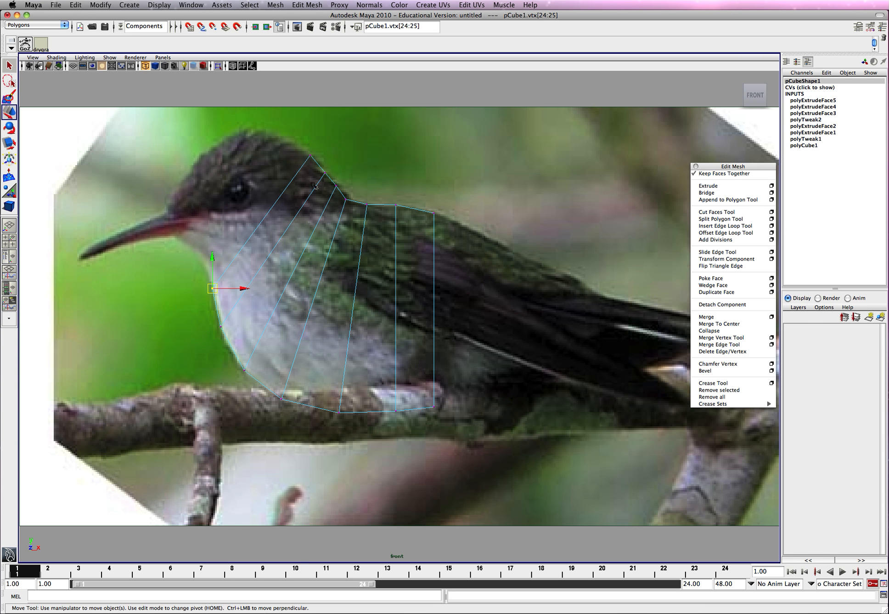
{"action": "left_click_drag", "start_coordinate": [213, 287], "coordinate": [315, 164]}
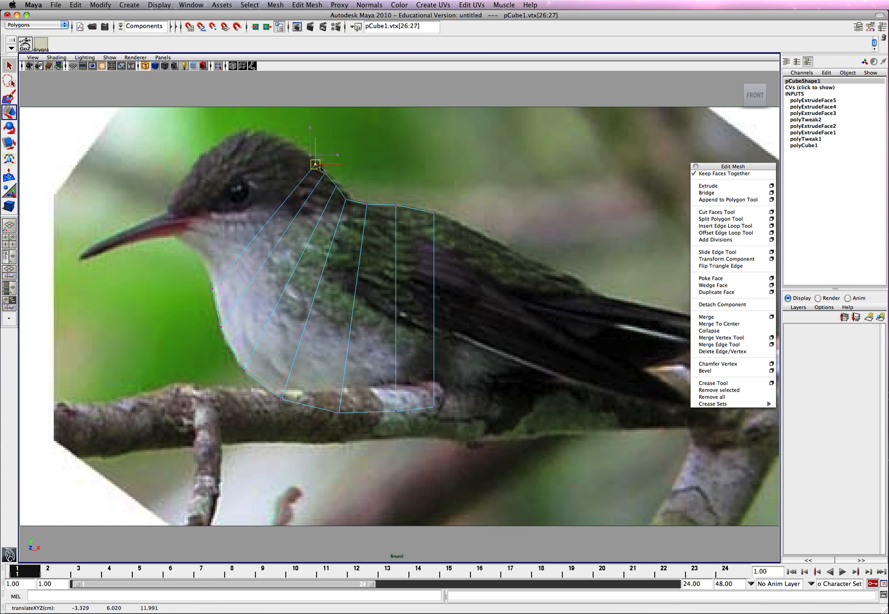
Step: Extrude the front face over the head and place vertices at the crown, forehead and beak base
{"action": "key", "text": "space"}
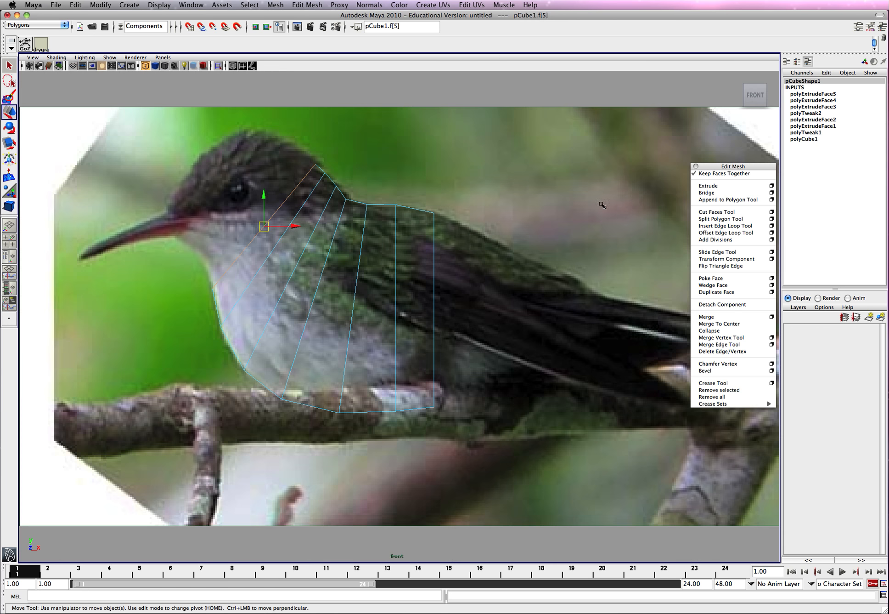
{"action": "left_click", "coordinate": [707, 186]}
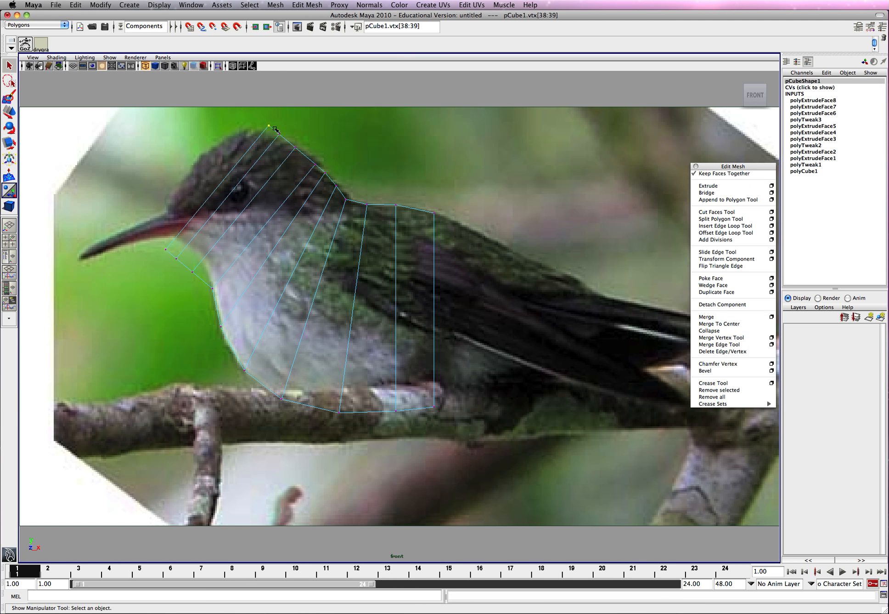
{"action": "left_click_drag", "start_coordinate": [275, 128], "coordinate": [212, 152]}
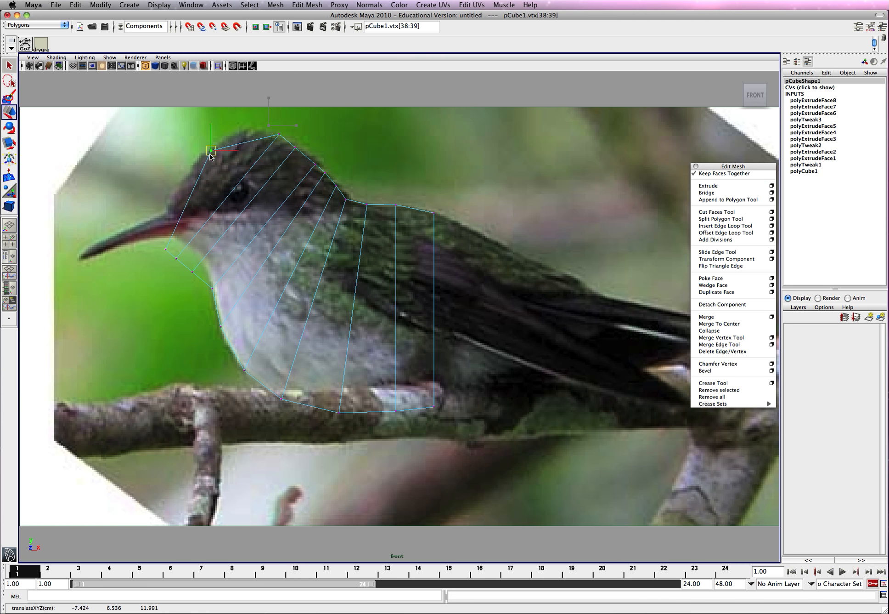
{"action": "left_click_drag", "start_coordinate": [211, 152], "coordinate": [176, 190]}
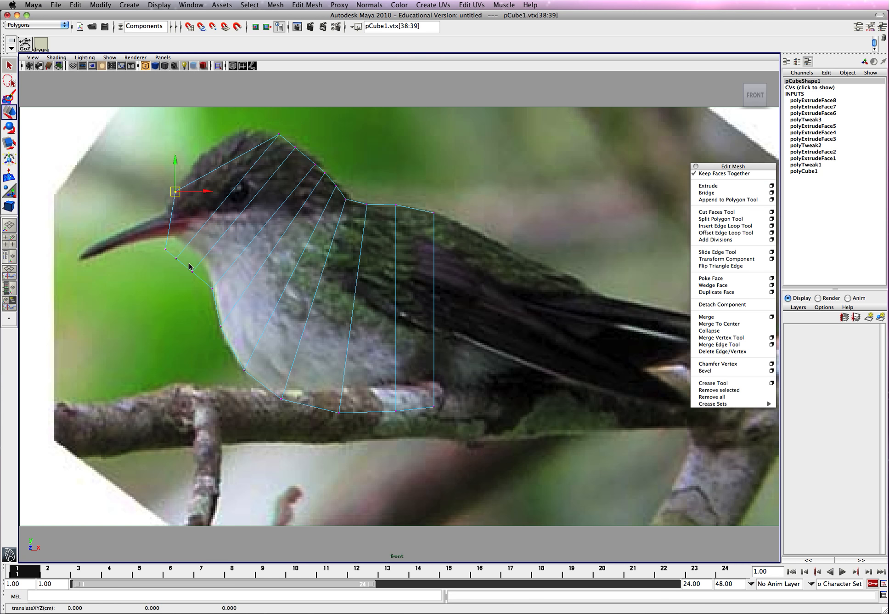
{"action": "left_click_drag", "start_coordinate": [175, 192], "coordinate": [204, 267]}
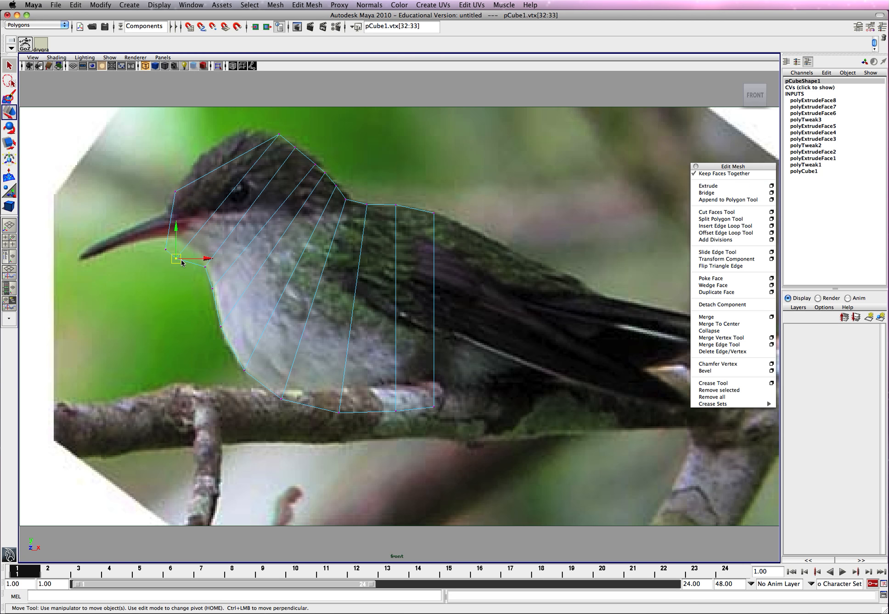
{"action": "left_click_drag", "start_coordinate": [178, 259], "coordinate": [196, 251]}
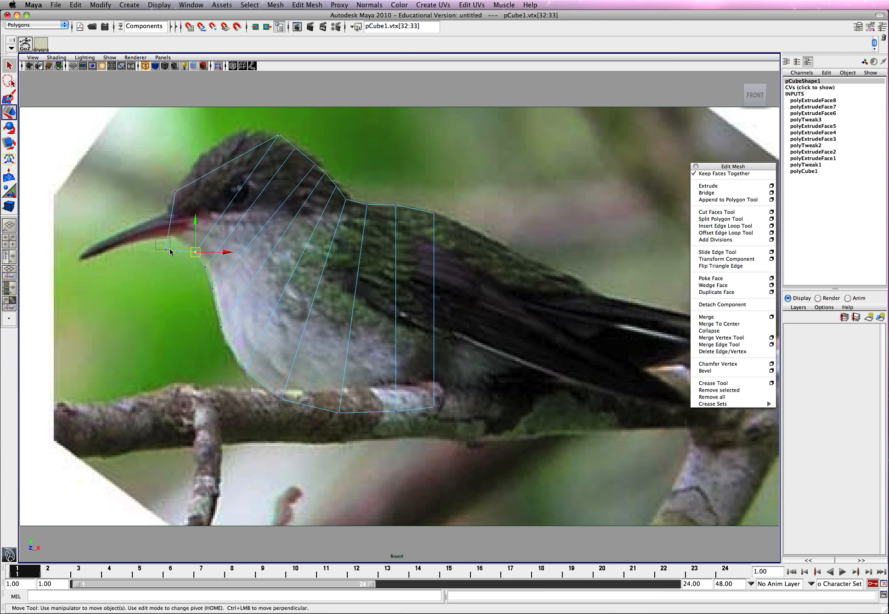
Step: Refine the face, head top, back of neck and chin vertices to round the head
{"action": "left_click_drag", "start_coordinate": [196, 252], "coordinate": [183, 241]}
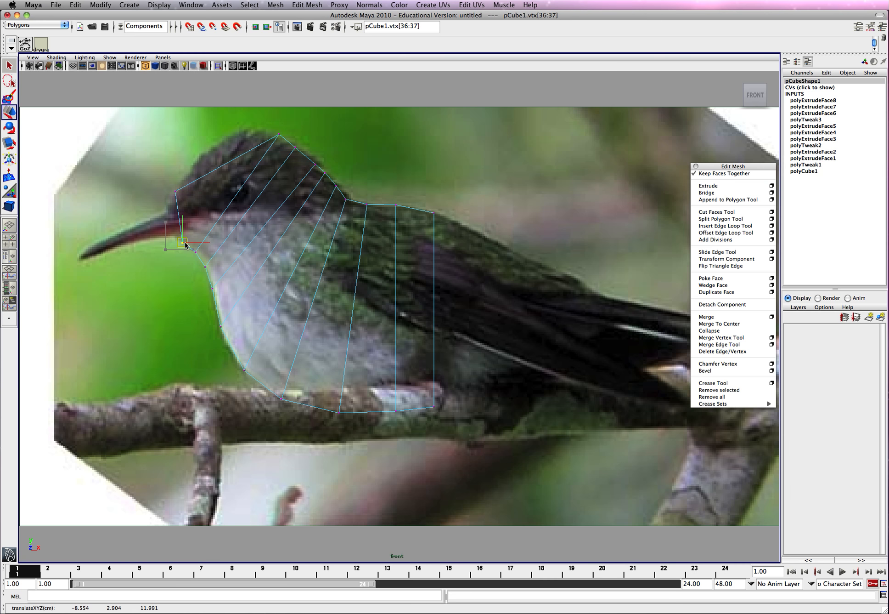
{"action": "left_click_drag", "start_coordinate": [183, 241], "coordinate": [178, 197]}
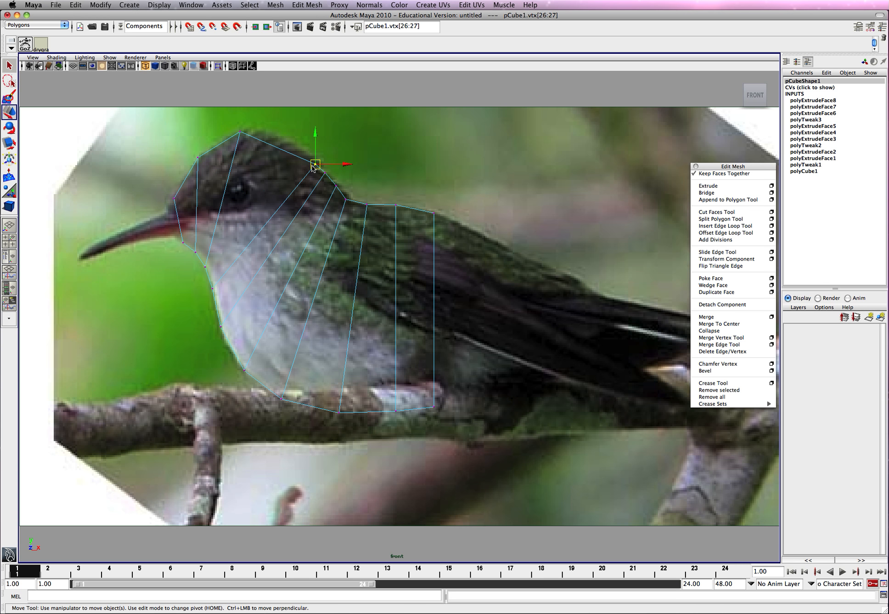
{"action": "left_click_drag", "start_coordinate": [318, 164], "coordinate": [290, 140]}
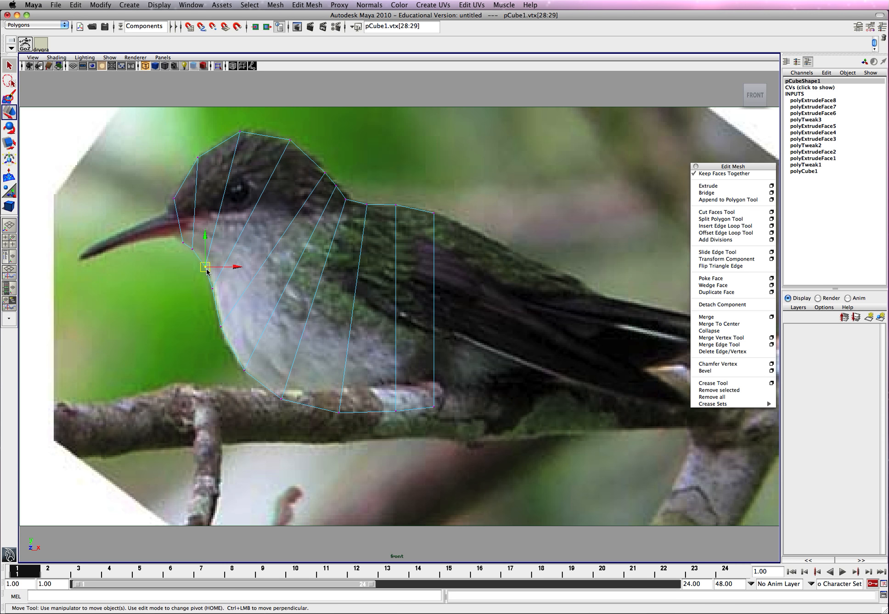
{"action": "left_click_drag", "start_coordinate": [205, 267], "coordinate": [239, 131]}
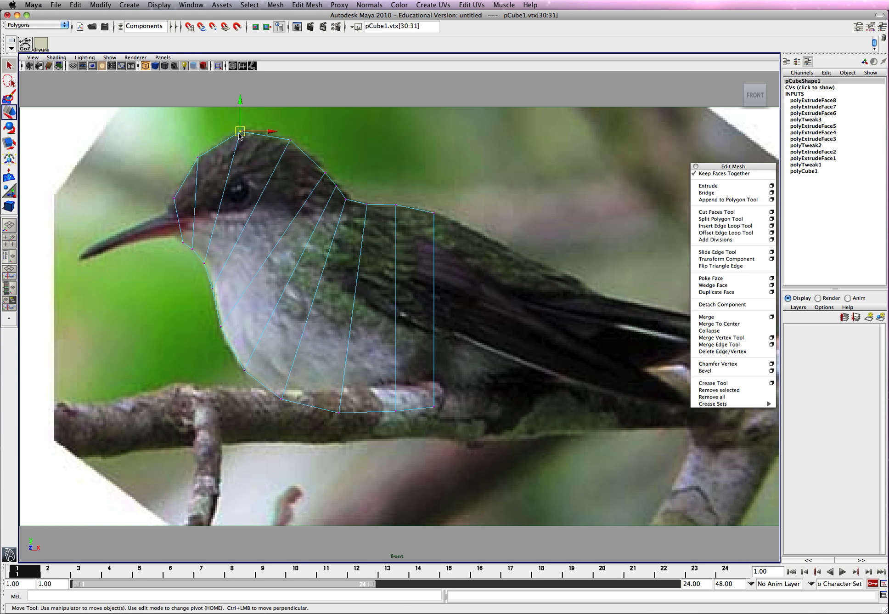
{"action": "left_click_drag", "start_coordinate": [239, 131], "coordinate": [230, 132]}
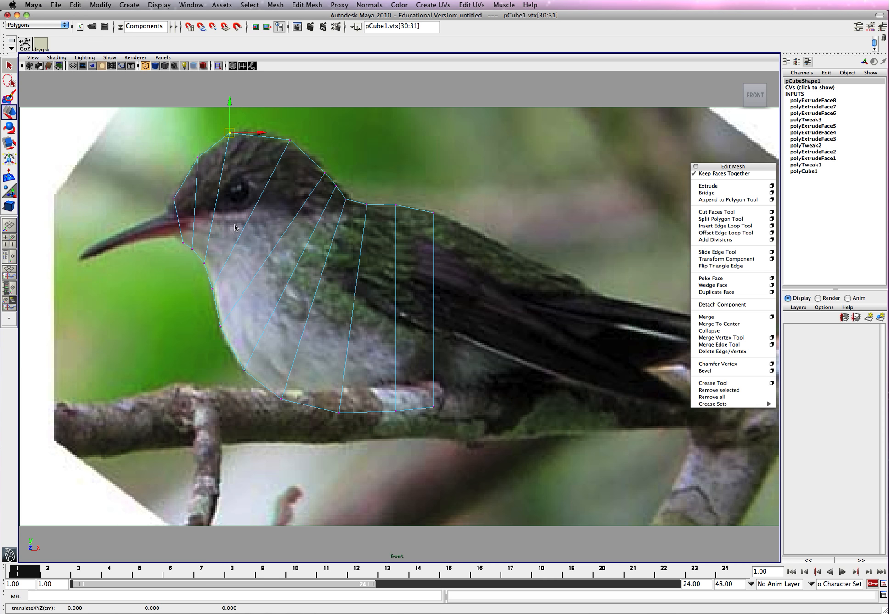
{"action": "mouse_move", "coordinate": [246, 306]}
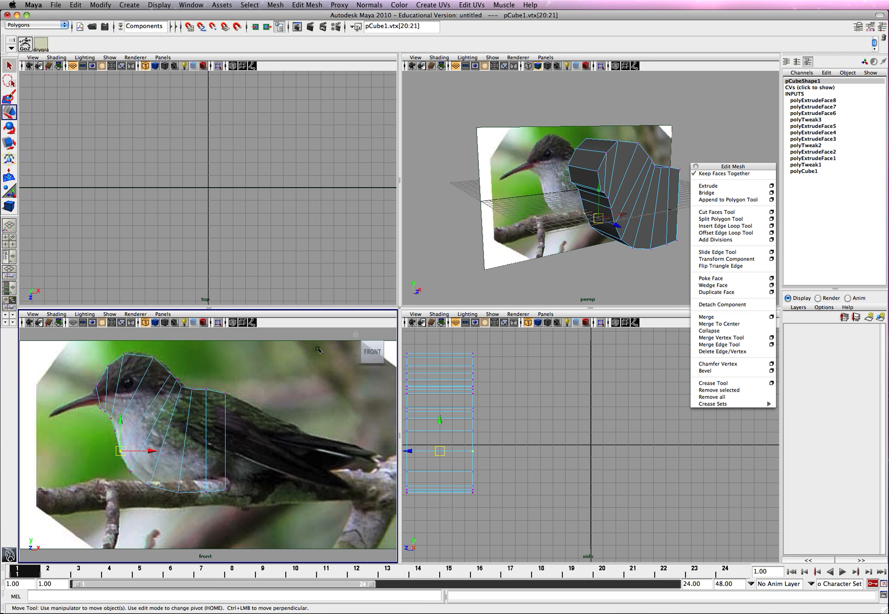
{"action": "mouse_move", "coordinate": [258, 470]}
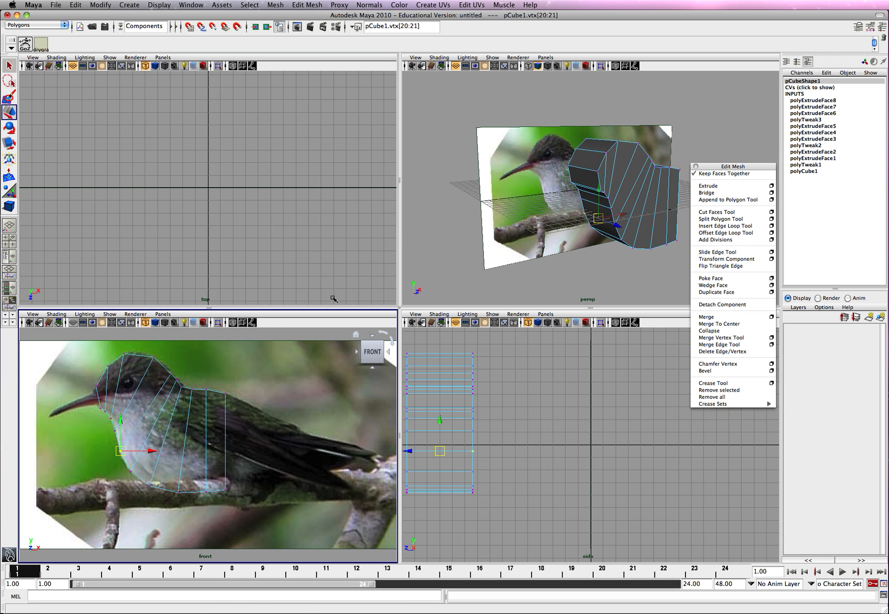
{"action": "key", "text": "space"}
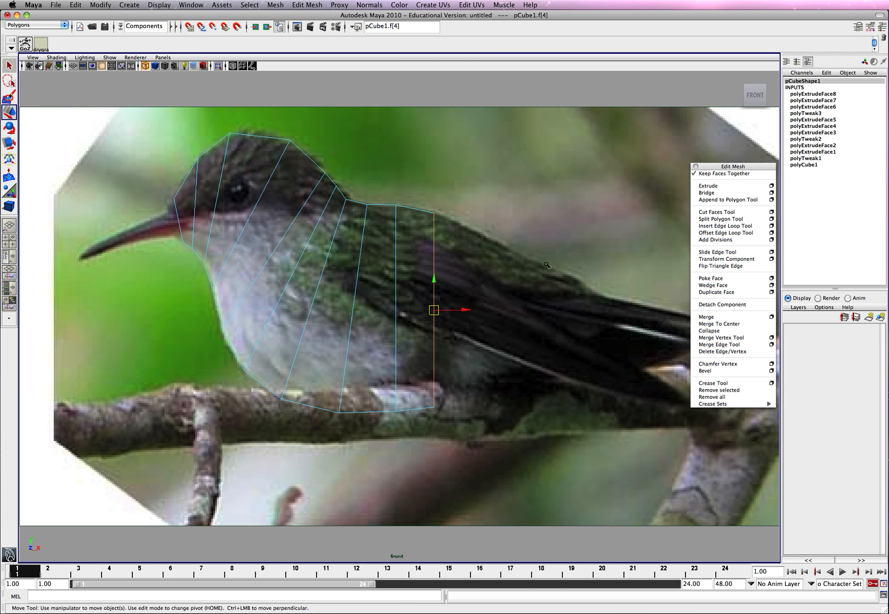
{"action": "mouse_move", "coordinate": [439, 237]}
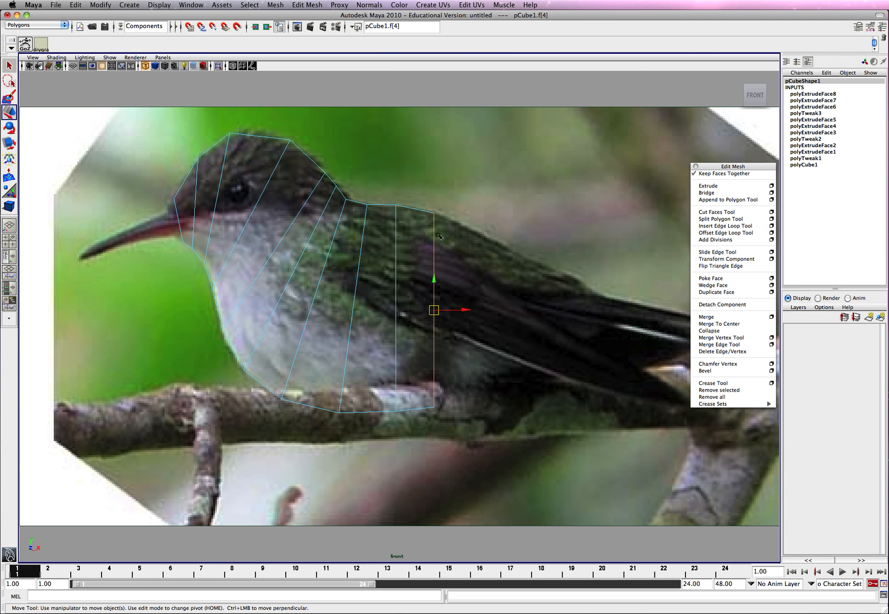
Step: Extrude the rear face and pull the new sections back along the wing toward the tail
{"action": "left_click", "coordinate": [707, 185]}
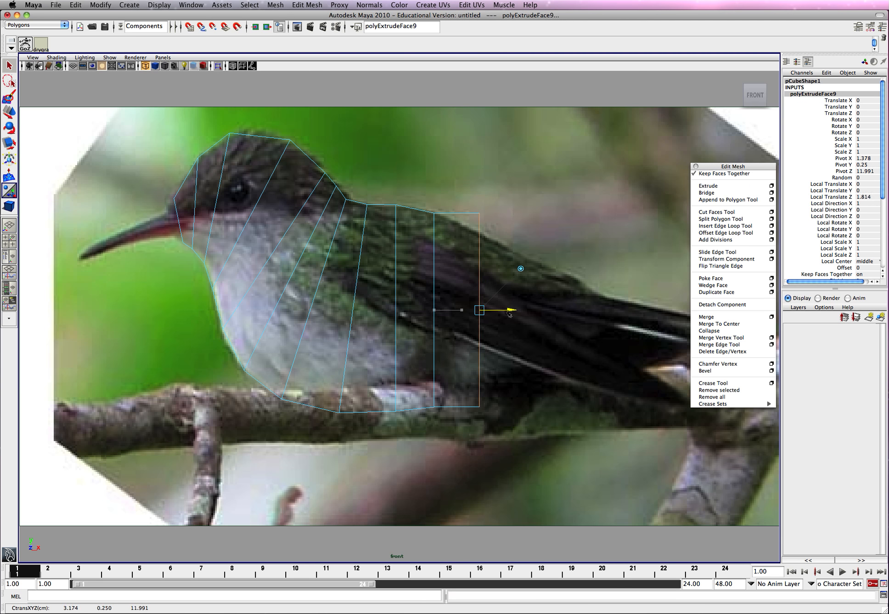
{"action": "left_click_drag", "start_coordinate": [480, 311], "coordinate": [533, 310]}
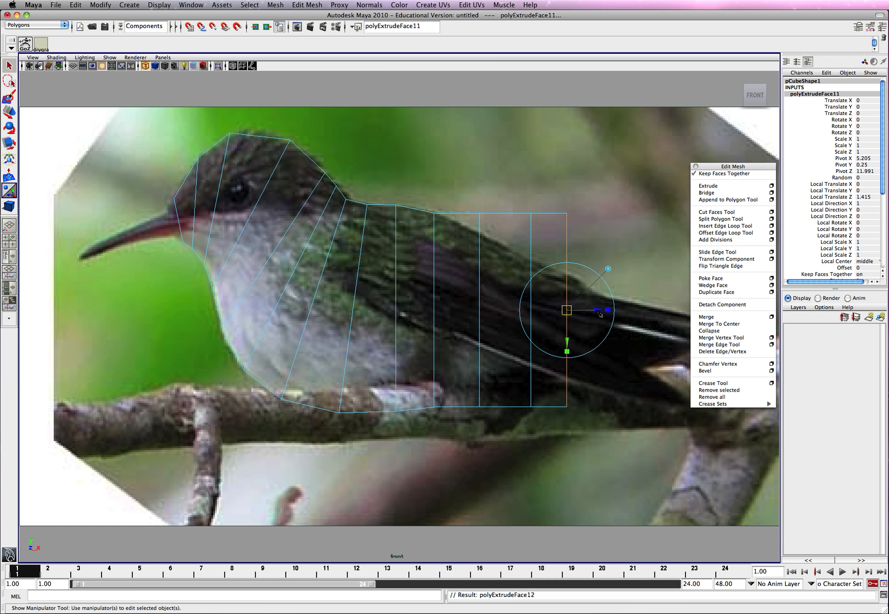
{"action": "left_click_drag", "start_coordinate": [567, 311], "coordinate": [613, 311]}
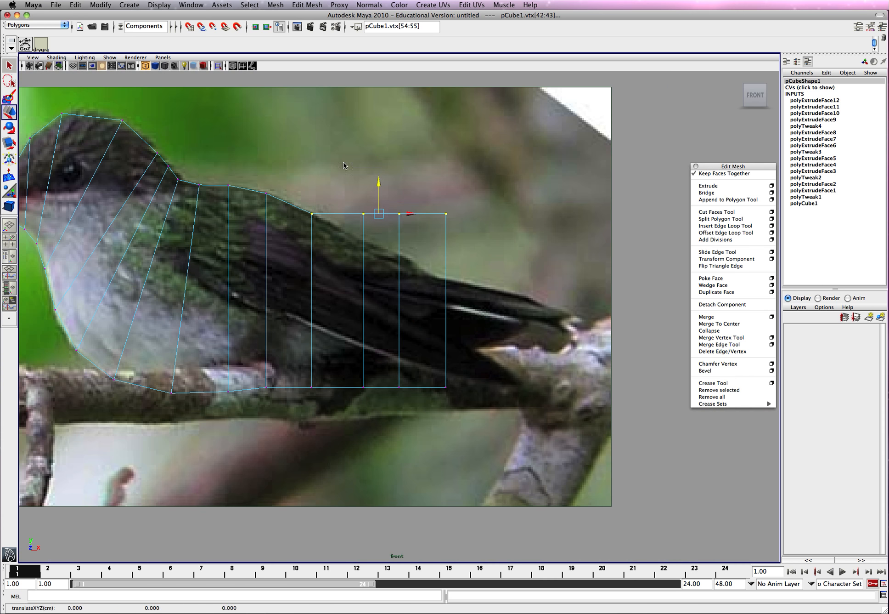
Step: Lower the upper tail-edge vertices onto the feathers' outline
{"action": "left_click_drag", "start_coordinate": [378, 214], "coordinate": [405, 226]}
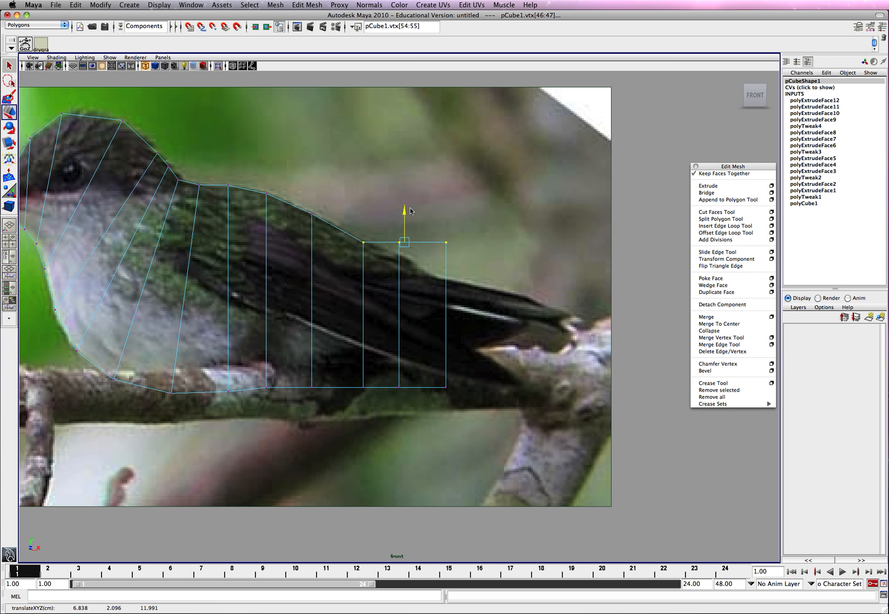
{"action": "left_click_drag", "start_coordinate": [407, 241], "coordinate": [423, 239]}
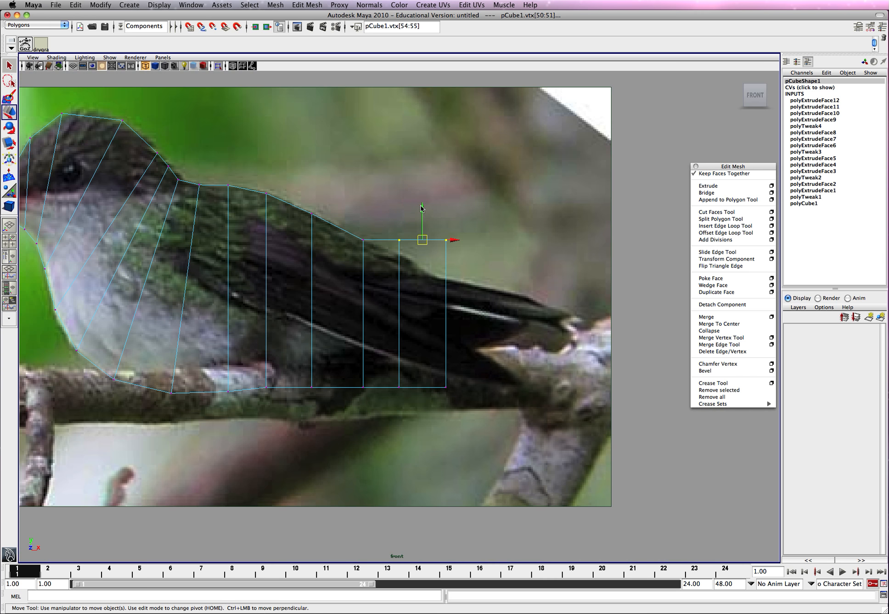
{"action": "left_click_drag", "start_coordinate": [423, 238], "coordinate": [423, 257]}
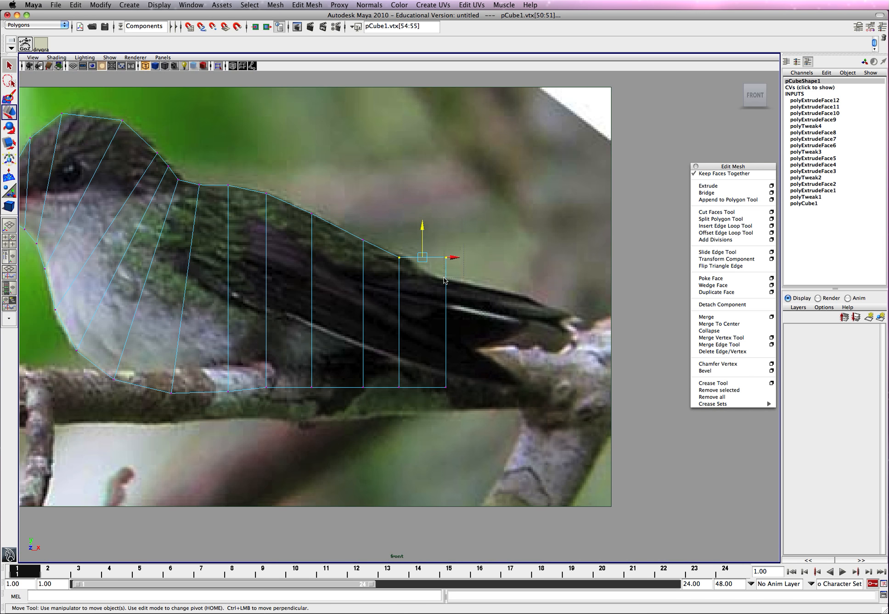
{"action": "left_click_drag", "start_coordinate": [422, 256], "coordinate": [441, 284]}
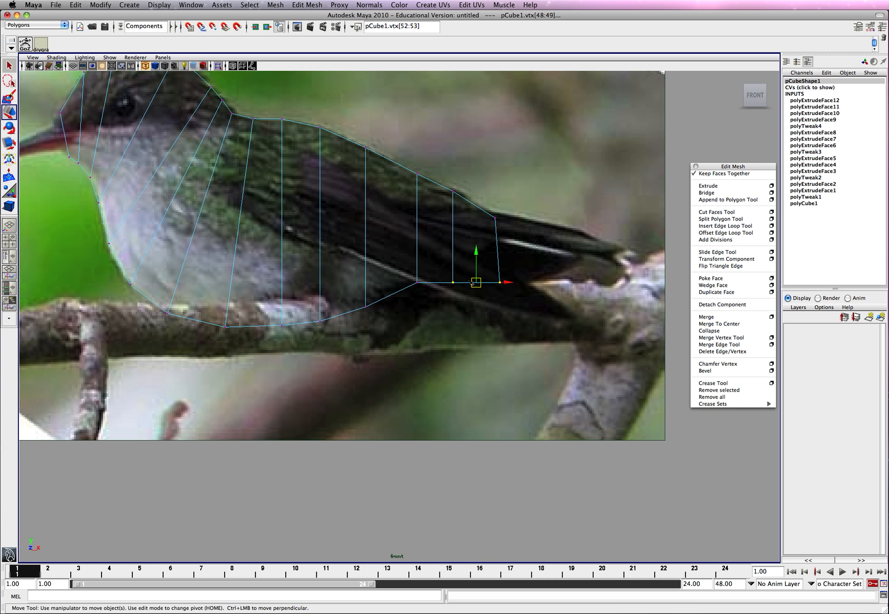
Step: Move the tail tip and lower tail vertices so the tail tapers to a point
{"action": "left_click_drag", "start_coordinate": [477, 282], "coordinate": [473, 256]}
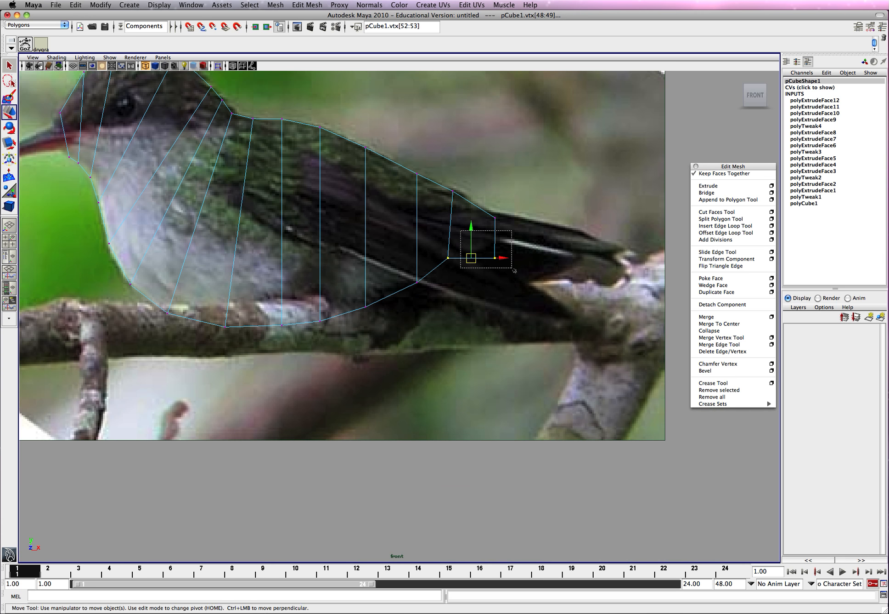
{"action": "left_click_drag", "start_coordinate": [470, 255], "coordinate": [488, 236]}
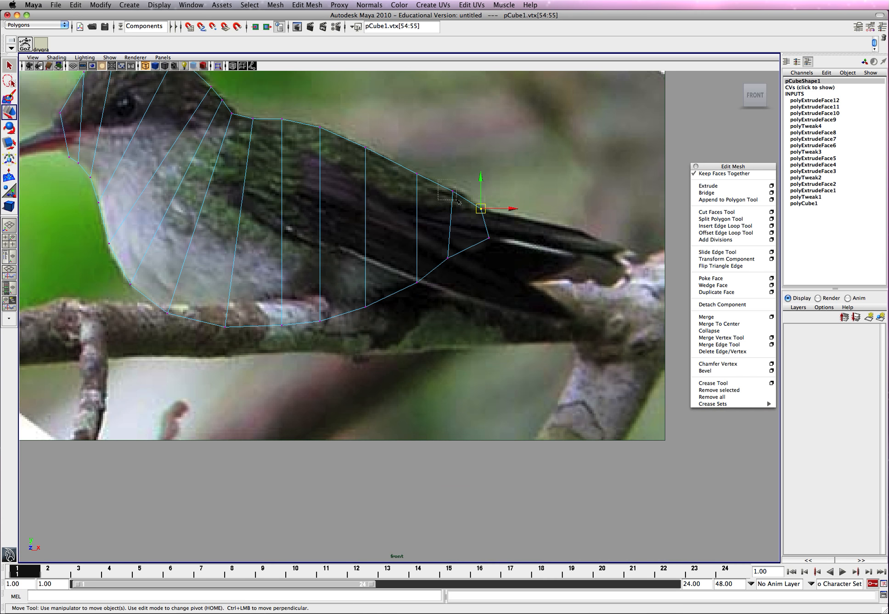
{"action": "left_click_drag", "start_coordinate": [480, 208], "coordinate": [486, 237]}
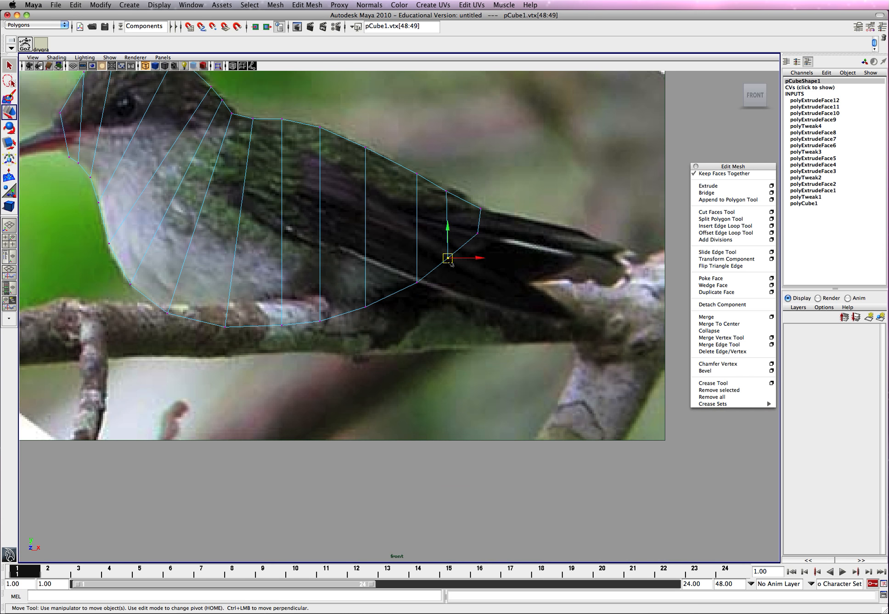
{"action": "left_click_drag", "start_coordinate": [448, 258], "coordinate": [414, 283]}
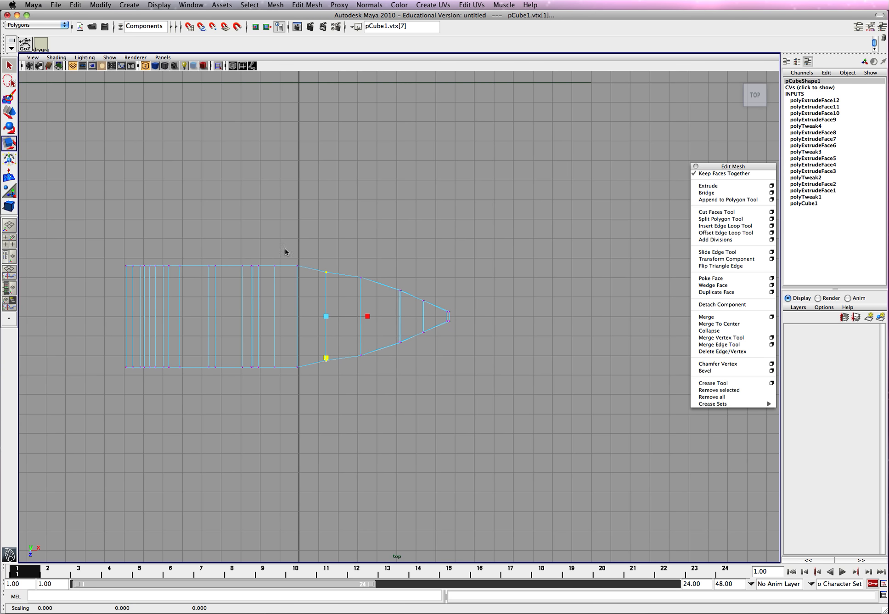
Step: From the top view, scale the tail-end and head vertex rows inward to taper the body's width
{"action": "key", "text": "space"}
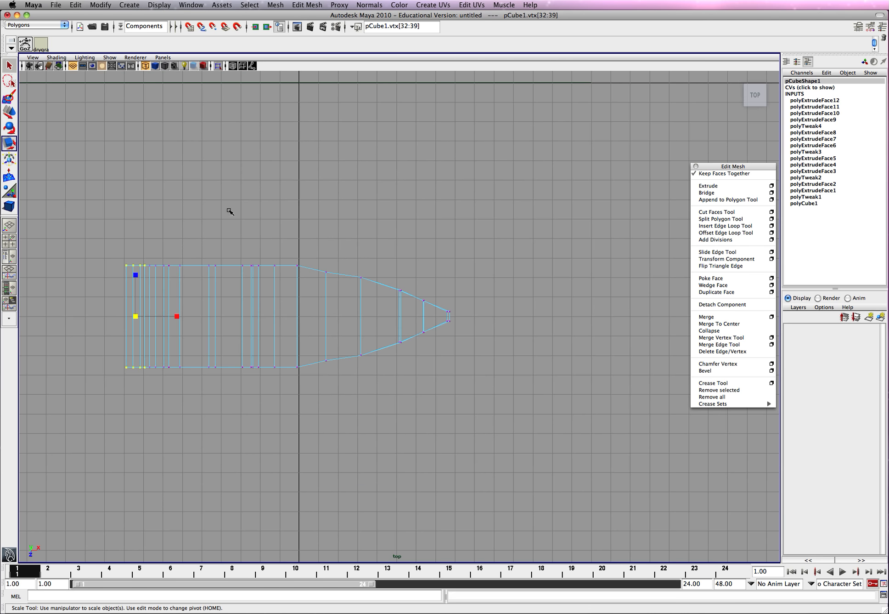
{"action": "left_click_drag", "start_coordinate": [136, 316], "coordinate": [136, 303]}
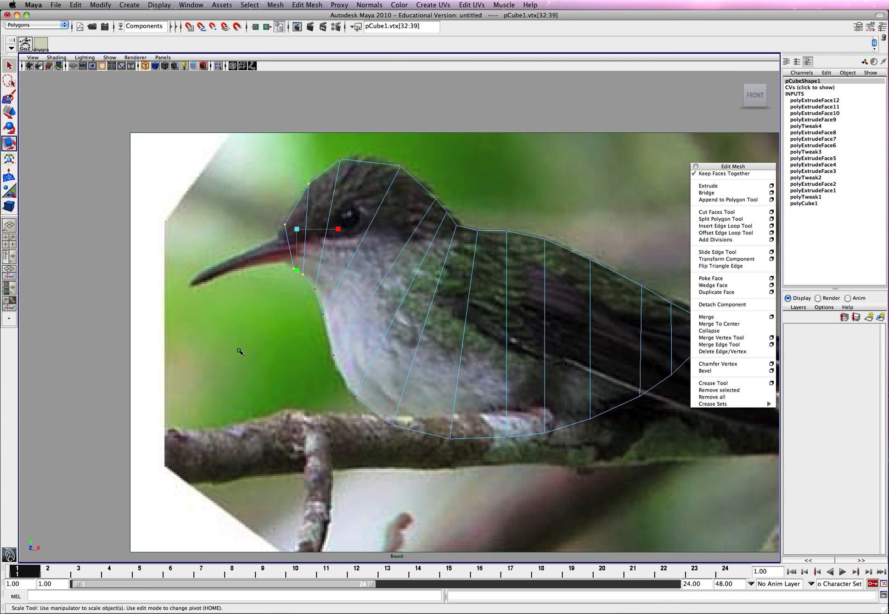
{"action": "key", "text": "space"}
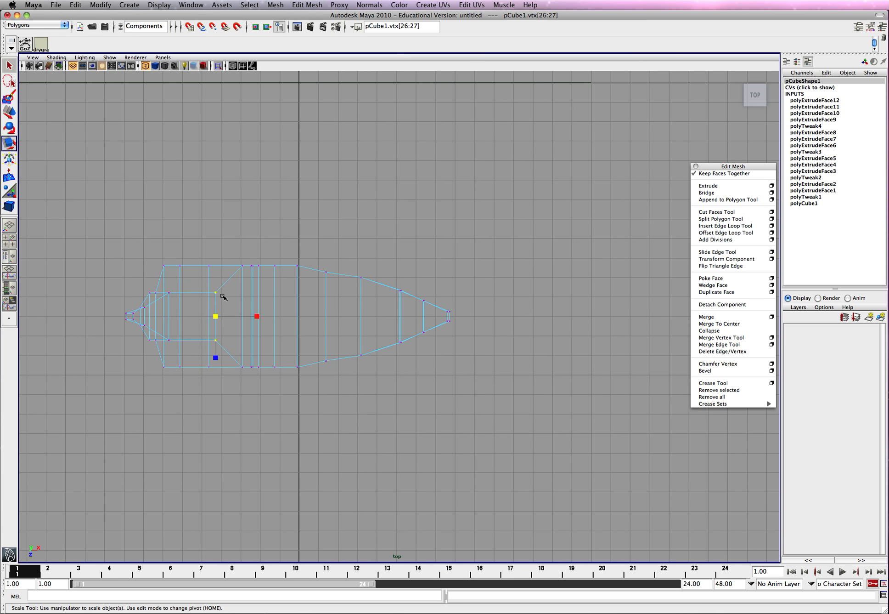
{"action": "left_click_drag", "start_coordinate": [216, 316], "coordinate": [214, 381]}
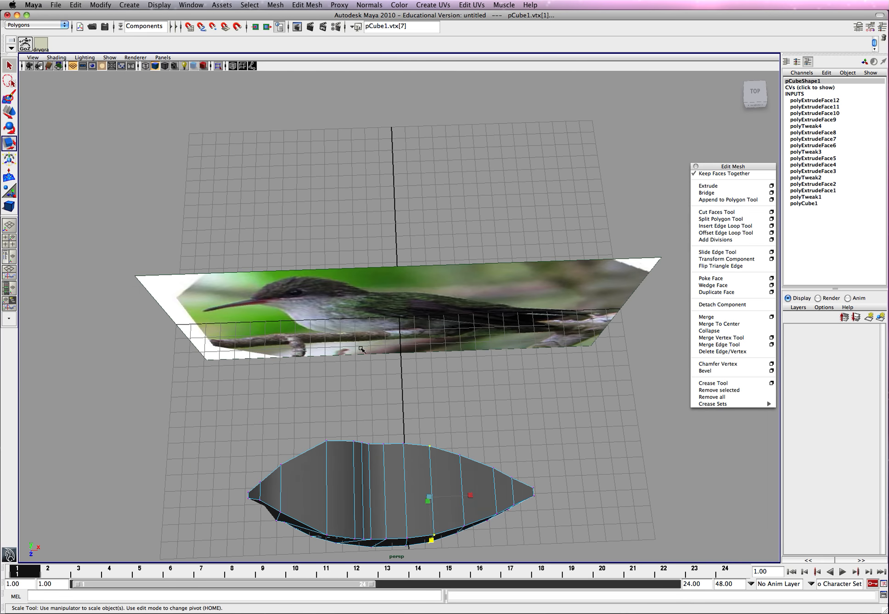
{"action": "left_click_drag", "start_coordinate": [397, 284], "coordinate": [423, 288]}
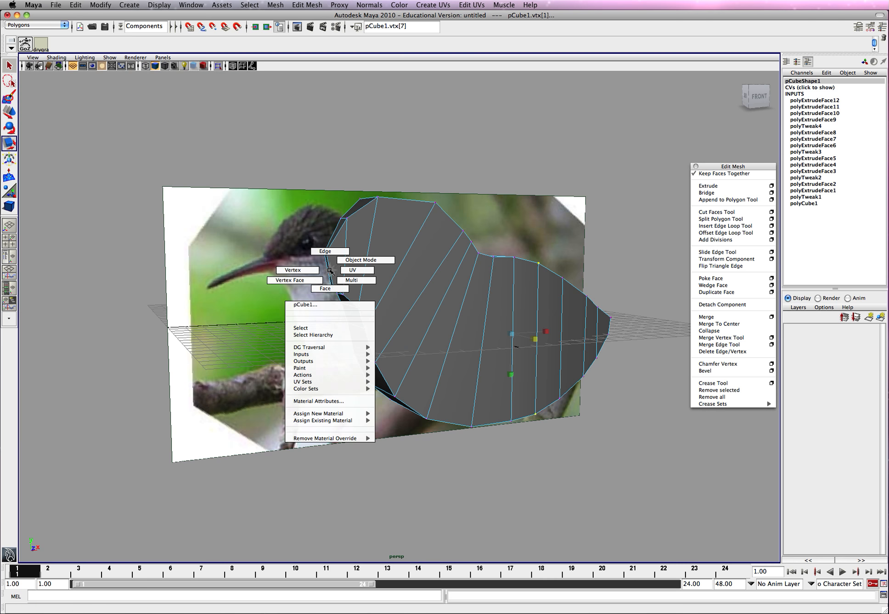
Step: Extrude the front head face and pull it out along the bill
{"action": "left_click", "coordinate": [324, 287]}
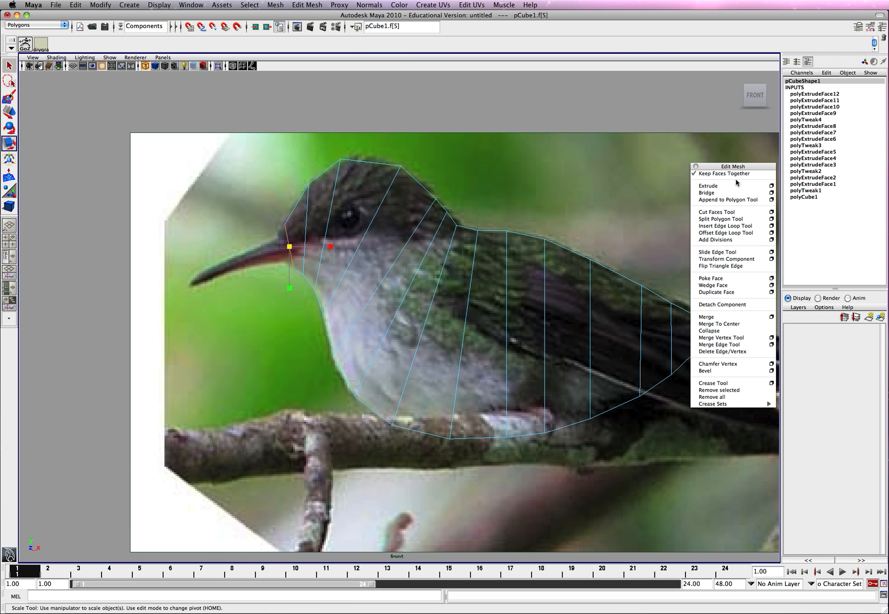
{"action": "left_click", "coordinate": [707, 186]}
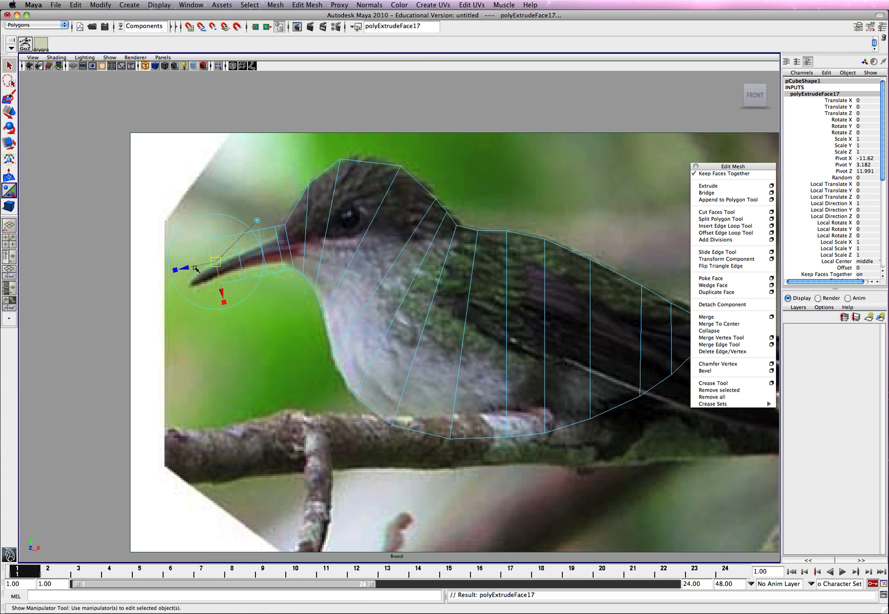
{"action": "left_click_drag", "start_coordinate": [213, 259], "coordinate": [174, 270]}
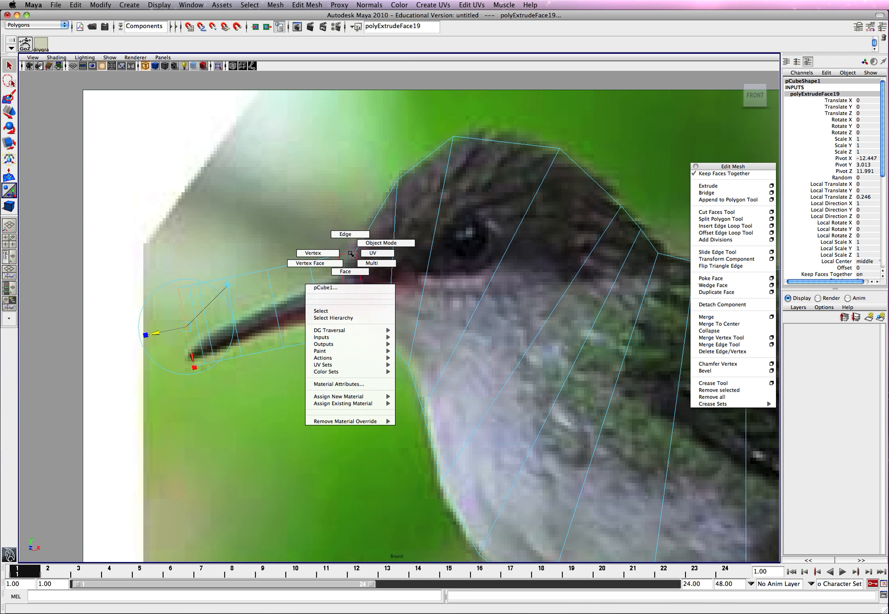
Step: Align the beak's upper, underside and base vertices with the bill outline
{"action": "left_click", "coordinate": [317, 252]}
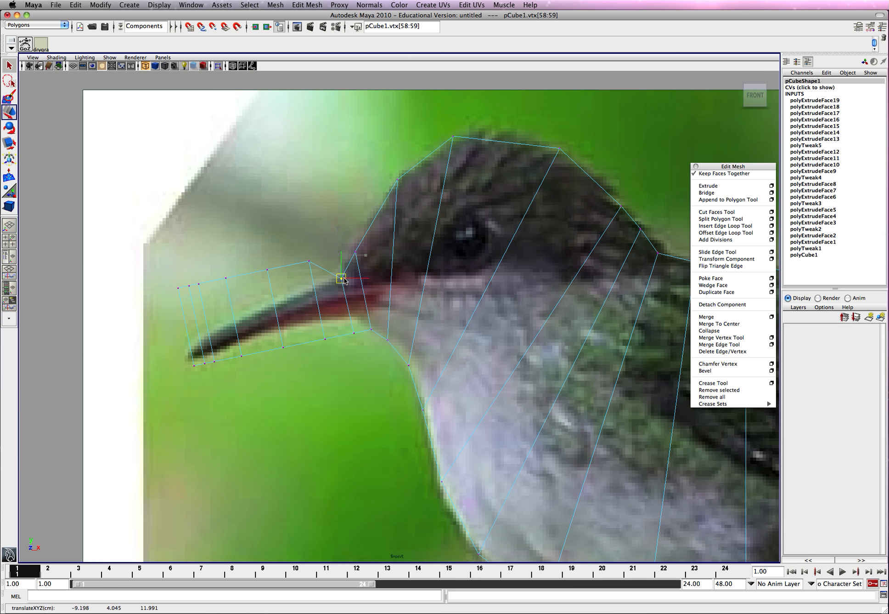
{"action": "left_click_drag", "start_coordinate": [341, 279], "coordinate": [313, 287]}
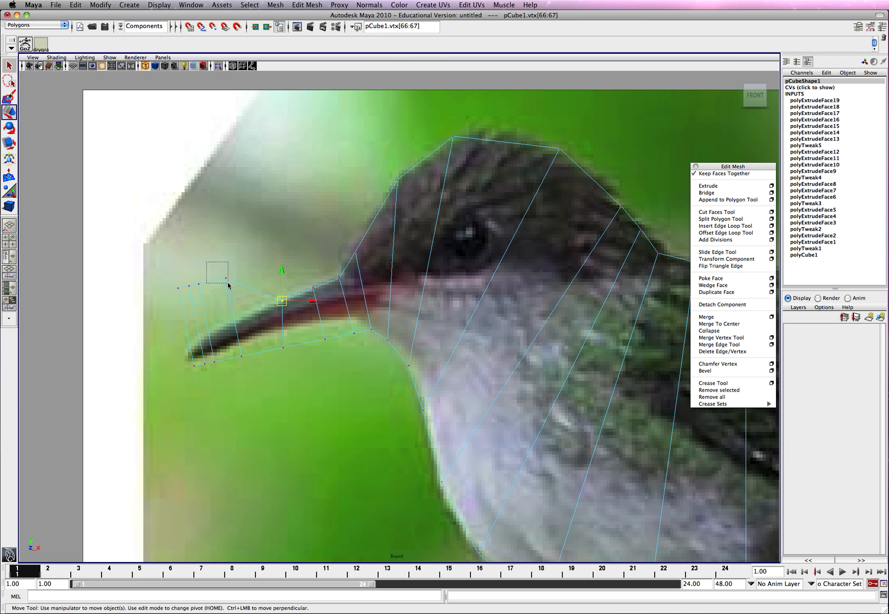
{"action": "left_click_drag", "start_coordinate": [282, 301], "coordinate": [250, 316]}
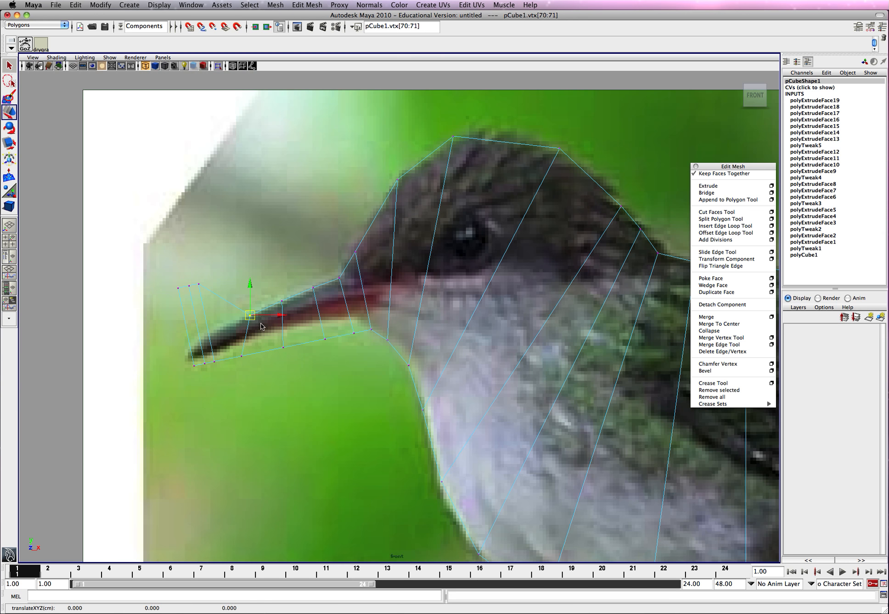
{"action": "left_click_drag", "start_coordinate": [250, 316], "coordinate": [277, 326]}
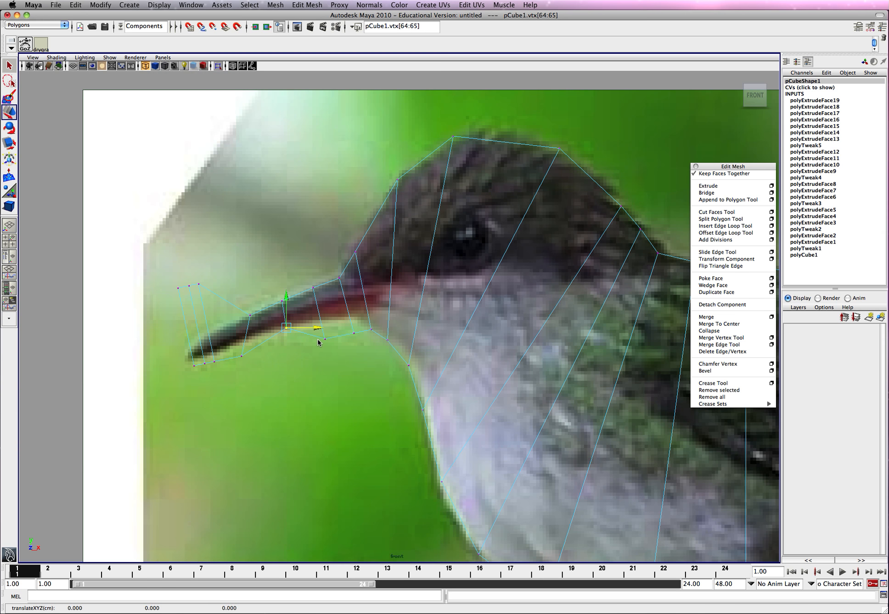
{"action": "left_click_drag", "start_coordinate": [312, 326], "coordinate": [321, 334]}
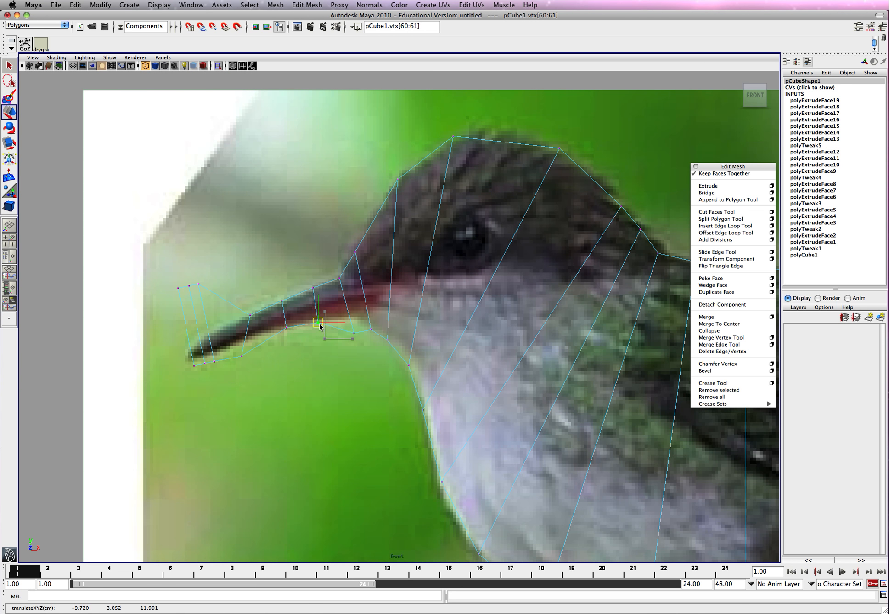
{"action": "left_click_drag", "start_coordinate": [320, 326], "coordinate": [350, 327]}
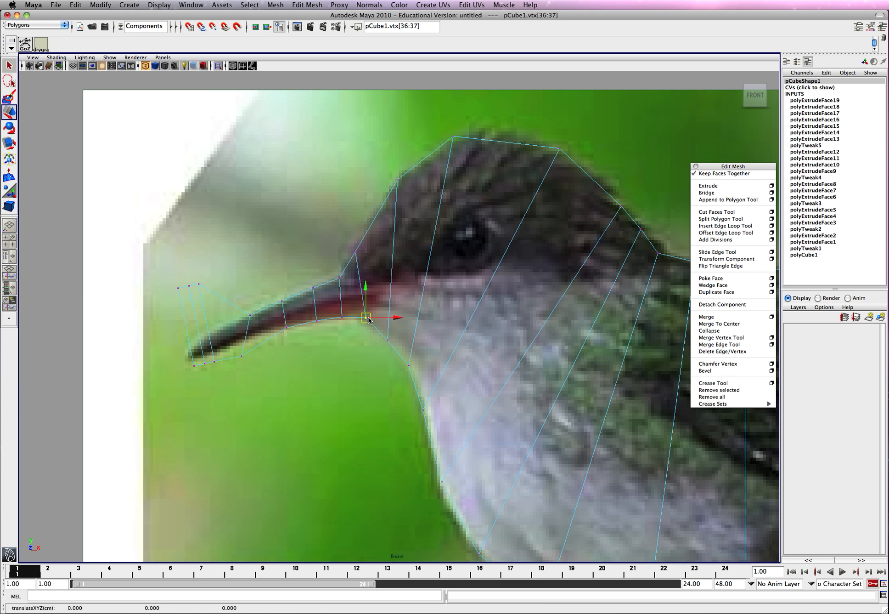
{"action": "left_click_drag", "start_coordinate": [366, 316], "coordinate": [356, 253]}
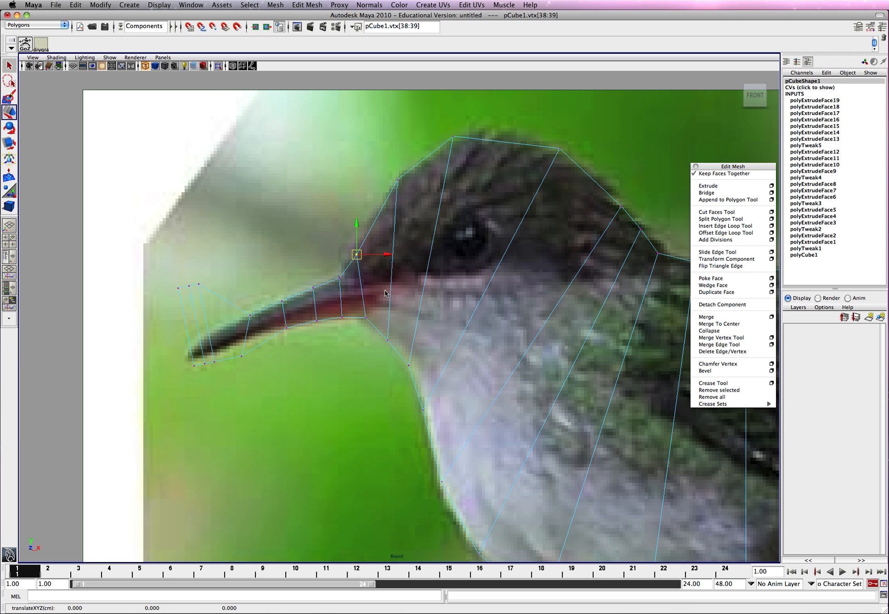
Step: Bring the vertices near the beak tip down onto the bill's curved tip
{"action": "left_click", "coordinate": [243, 357]}
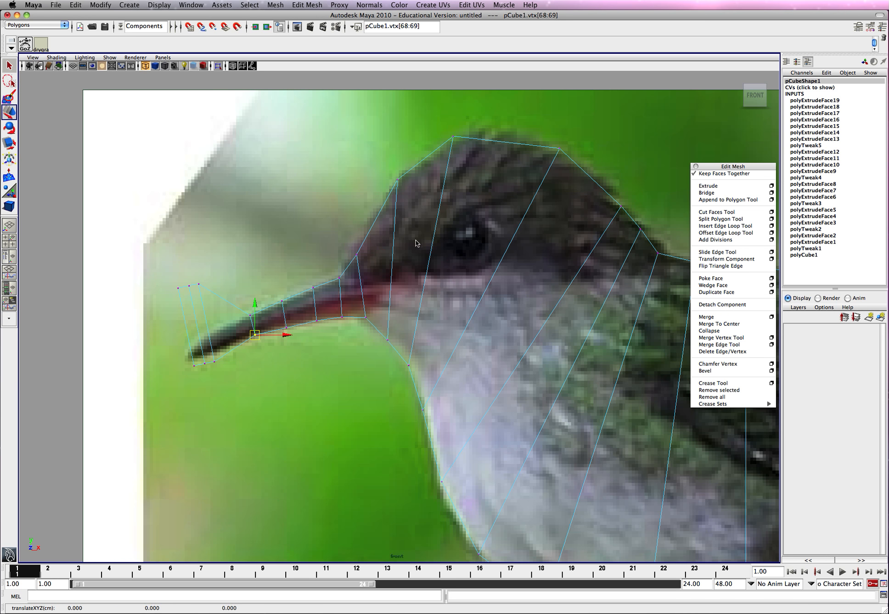
{"action": "mouse_move", "coordinate": [195, 278]}
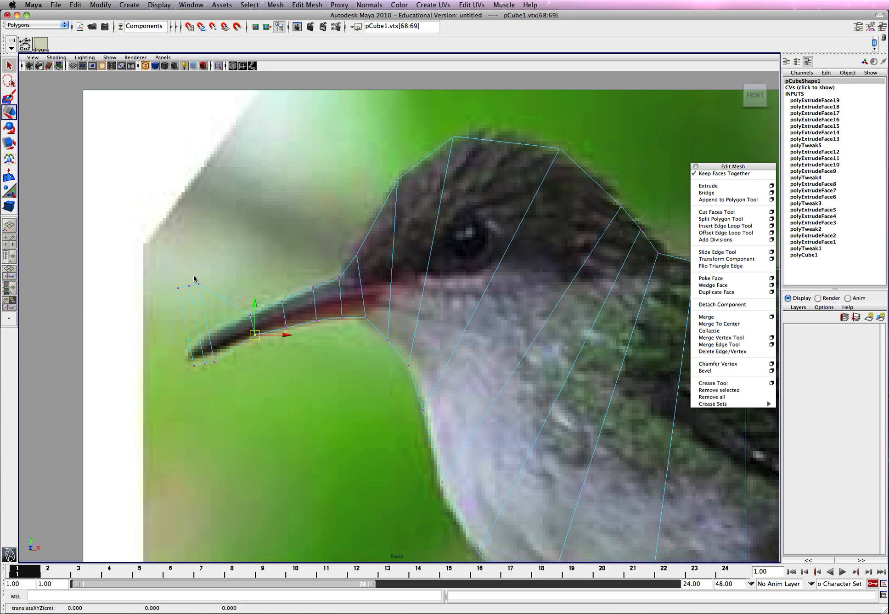
{"action": "left_click_drag", "start_coordinate": [256, 333], "coordinate": [227, 326]}
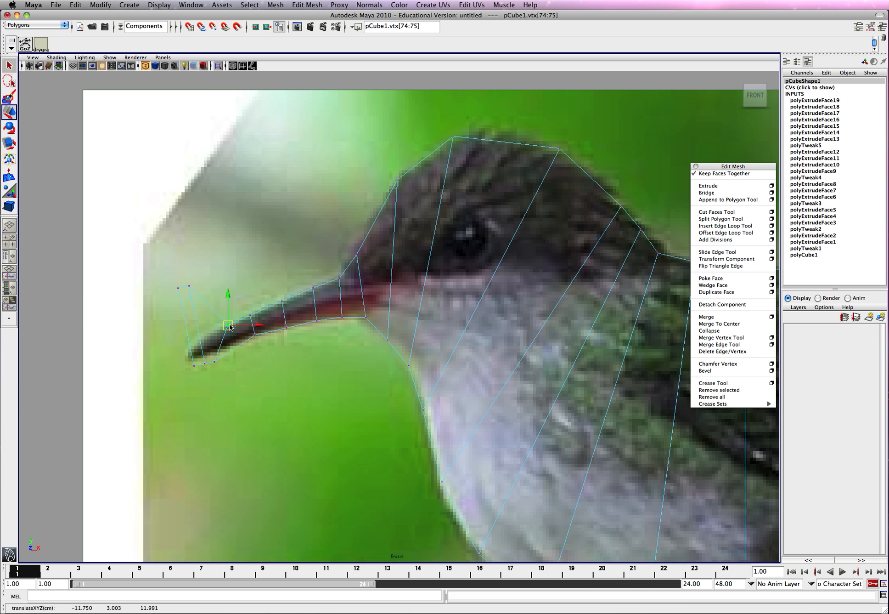
{"action": "left_click_drag", "start_coordinate": [227, 326], "coordinate": [232, 346]}
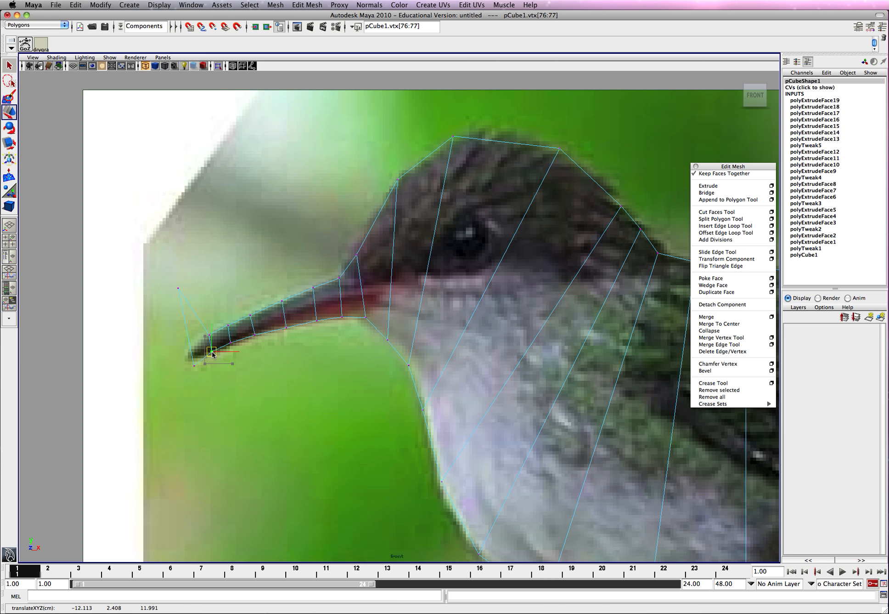
{"action": "left_click_drag", "start_coordinate": [213, 350], "coordinate": [194, 354]}
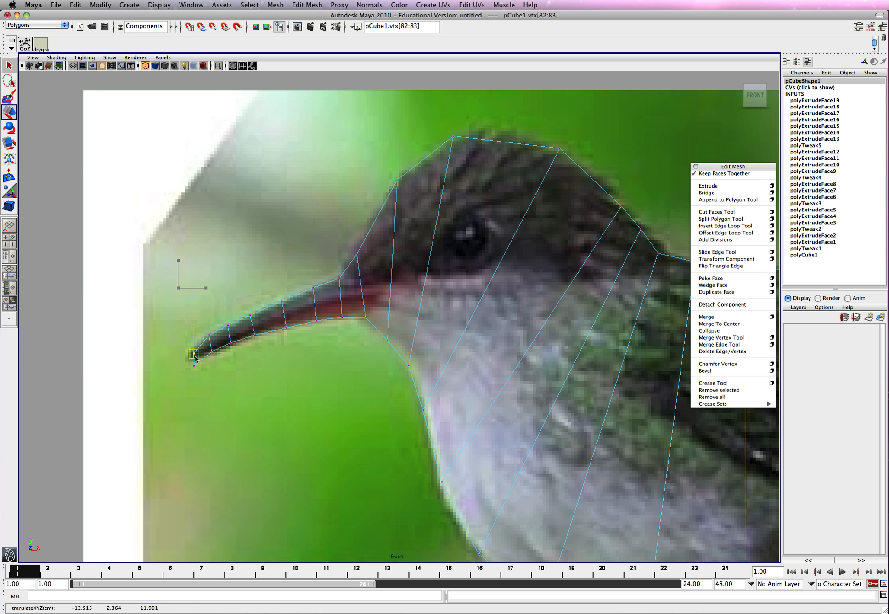
{"action": "left_click", "coordinate": [194, 354]}
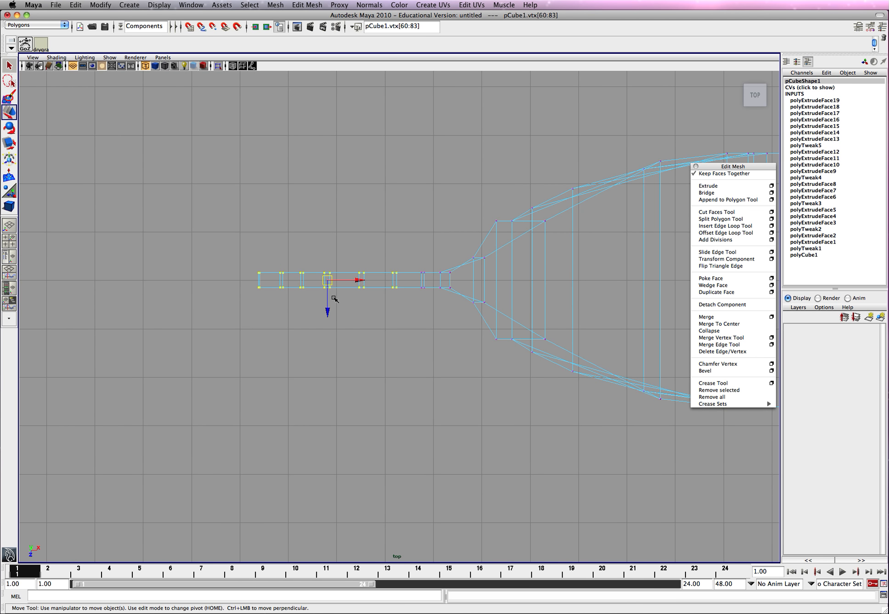
Step: Select the beak vertices from above to keep the beak a slender point
{"action": "left_click", "coordinate": [9, 128]}
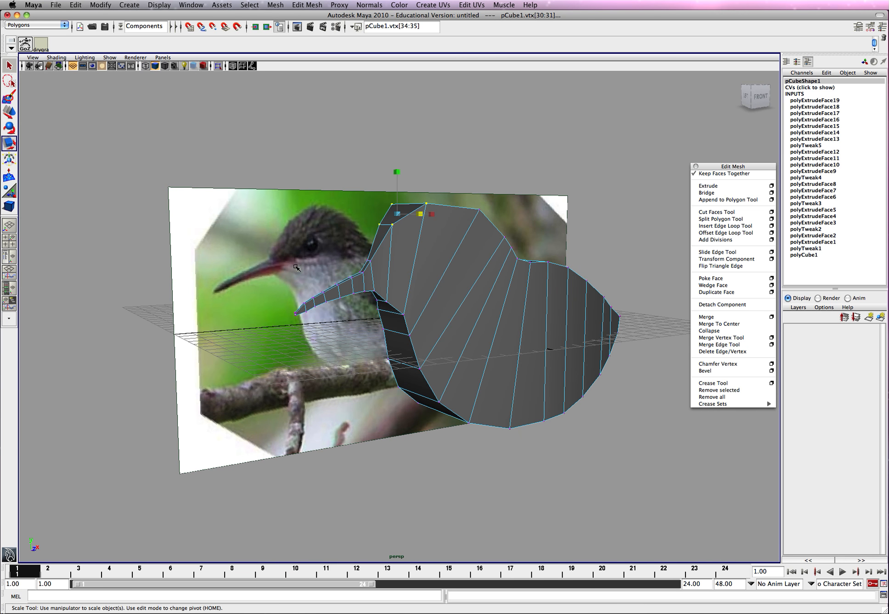
{"action": "mouse_move", "coordinate": [250, 294]}
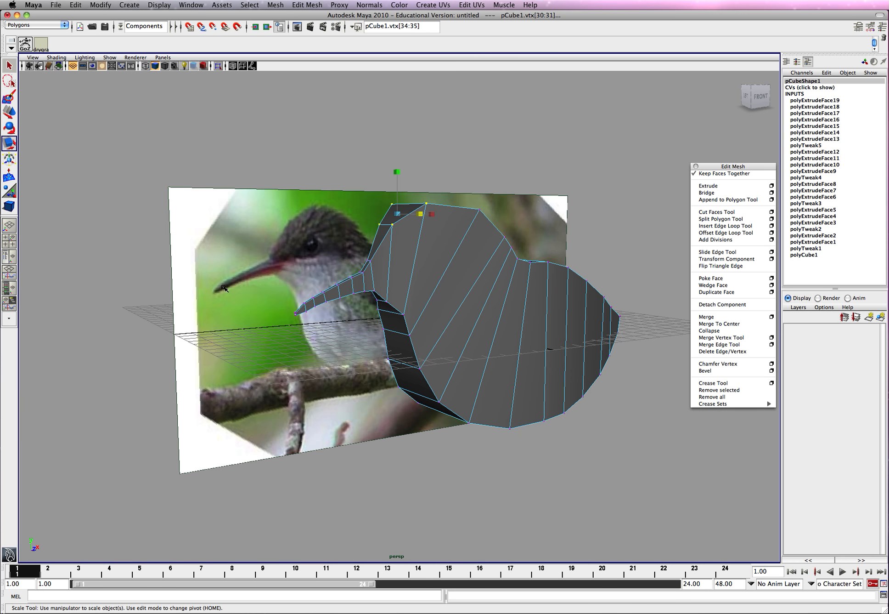
{"action": "left_click_drag", "start_coordinate": [397, 284], "coordinate": [284, 266]}
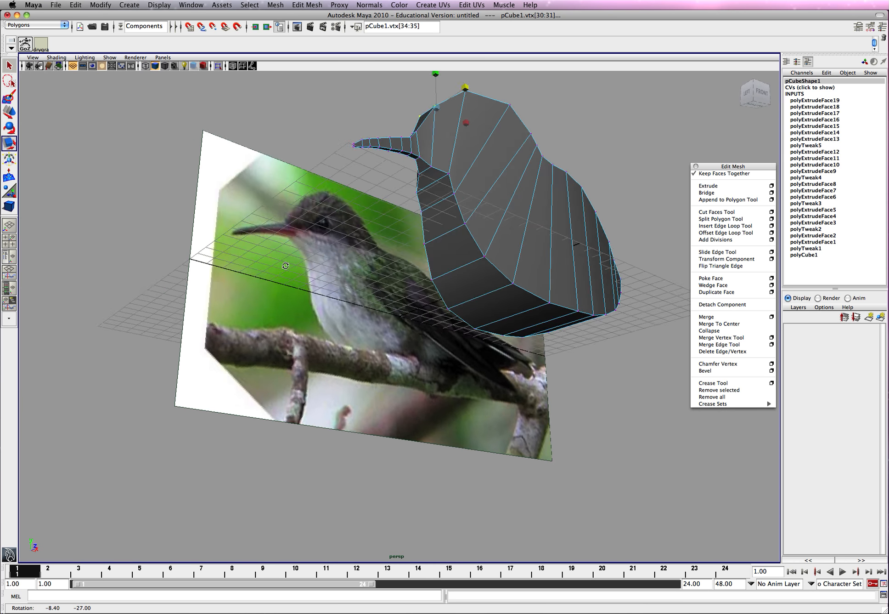